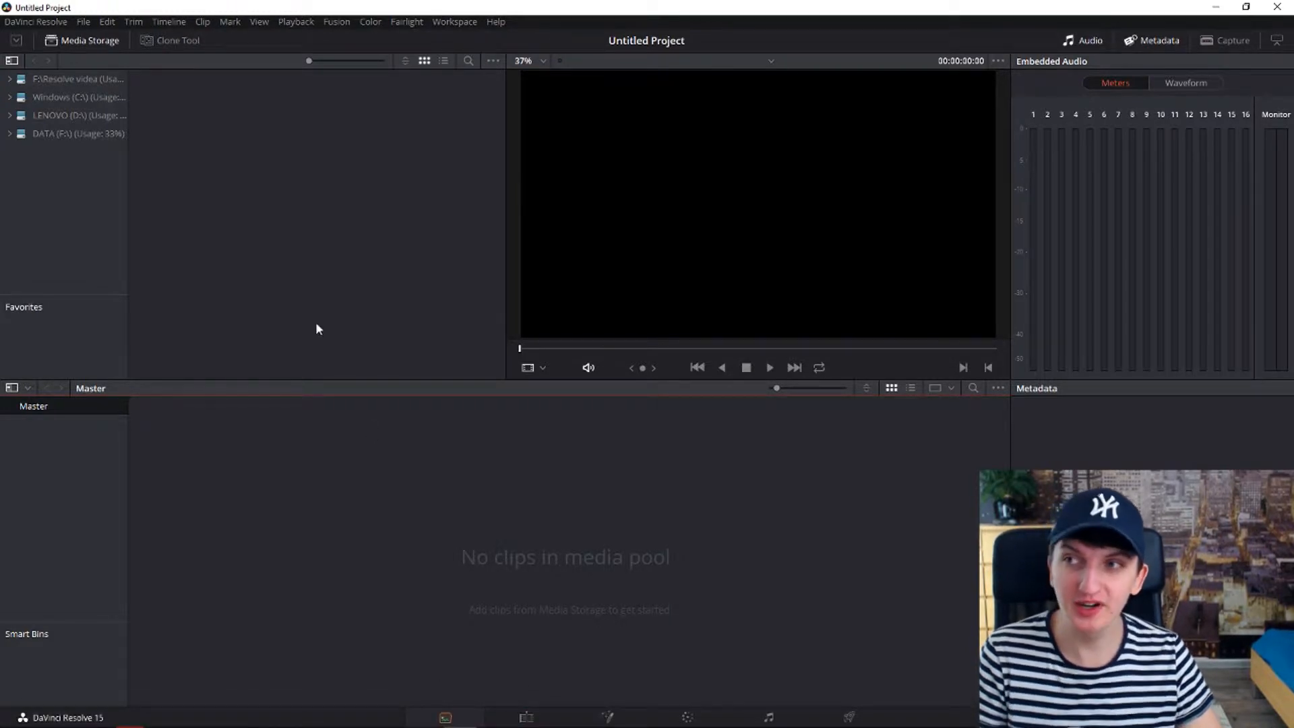
pyautogui.moveTo(272, 340)
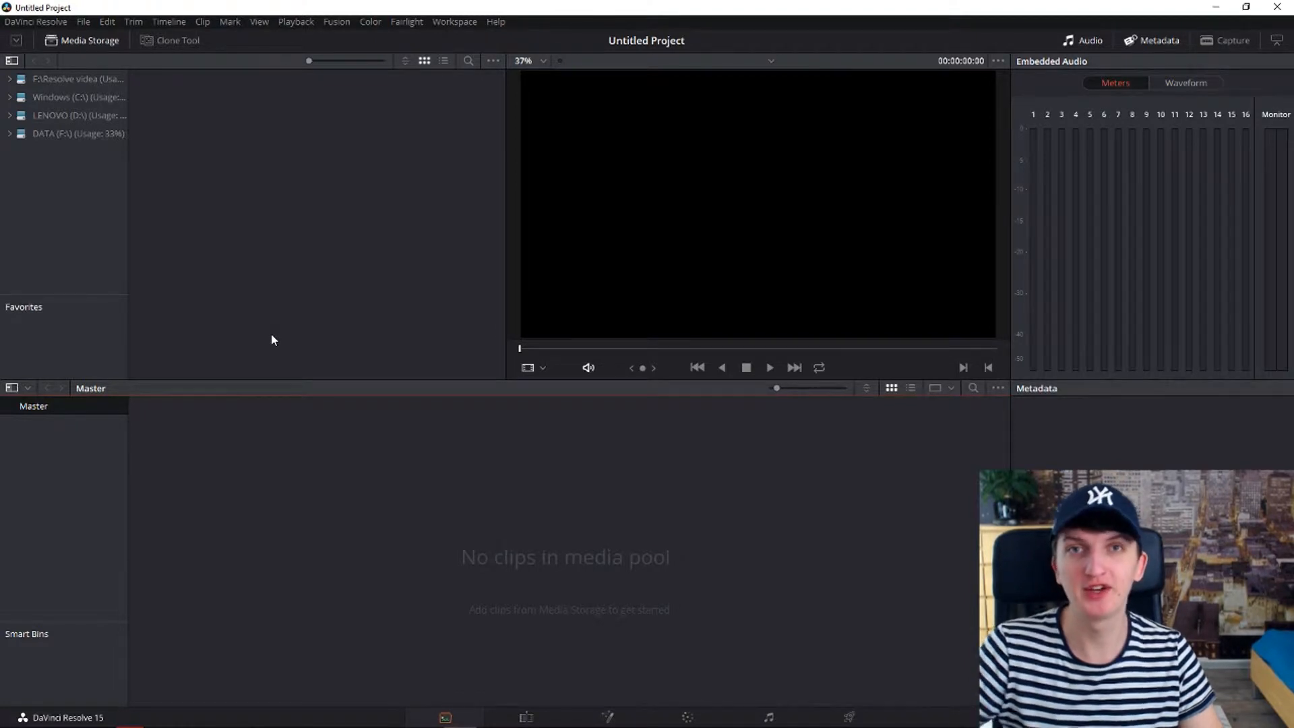
pyautogui.moveTo(211, 525)
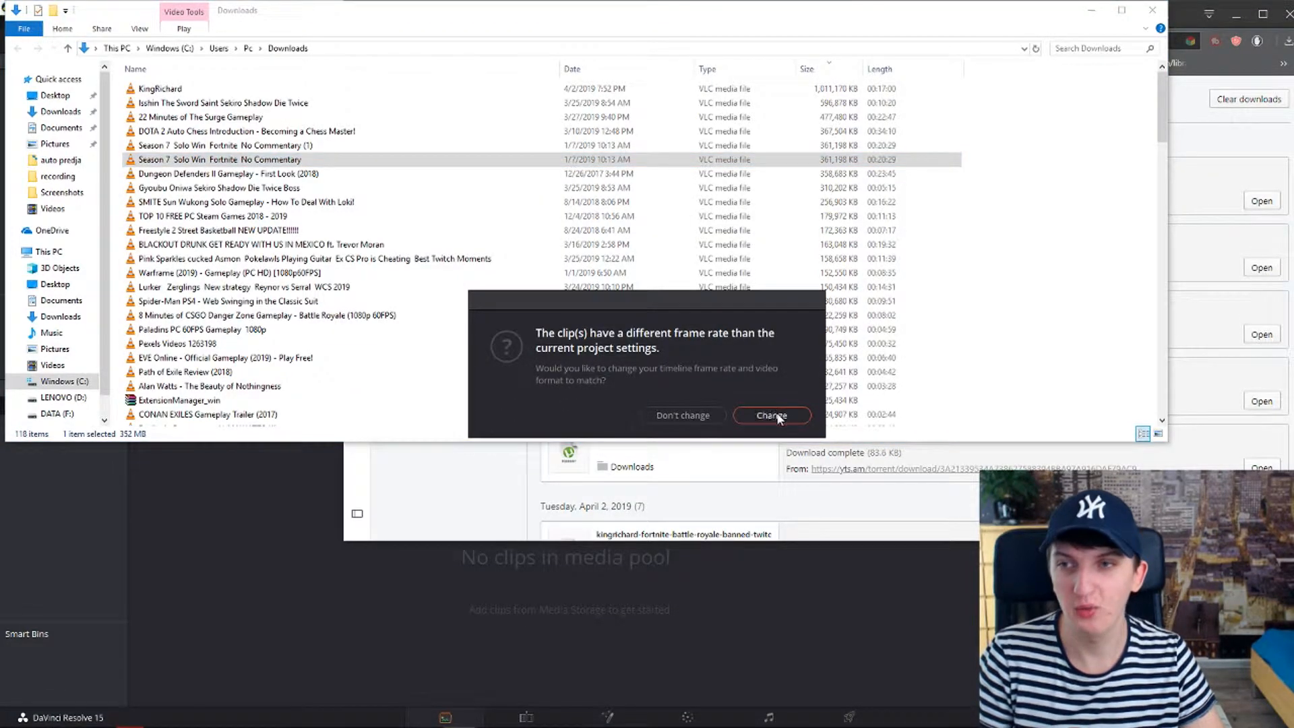
# Match the project frame rate to the Fortnite clip and check its 29.97 fps, 1280x720 details
pyautogui.click(770, 415)
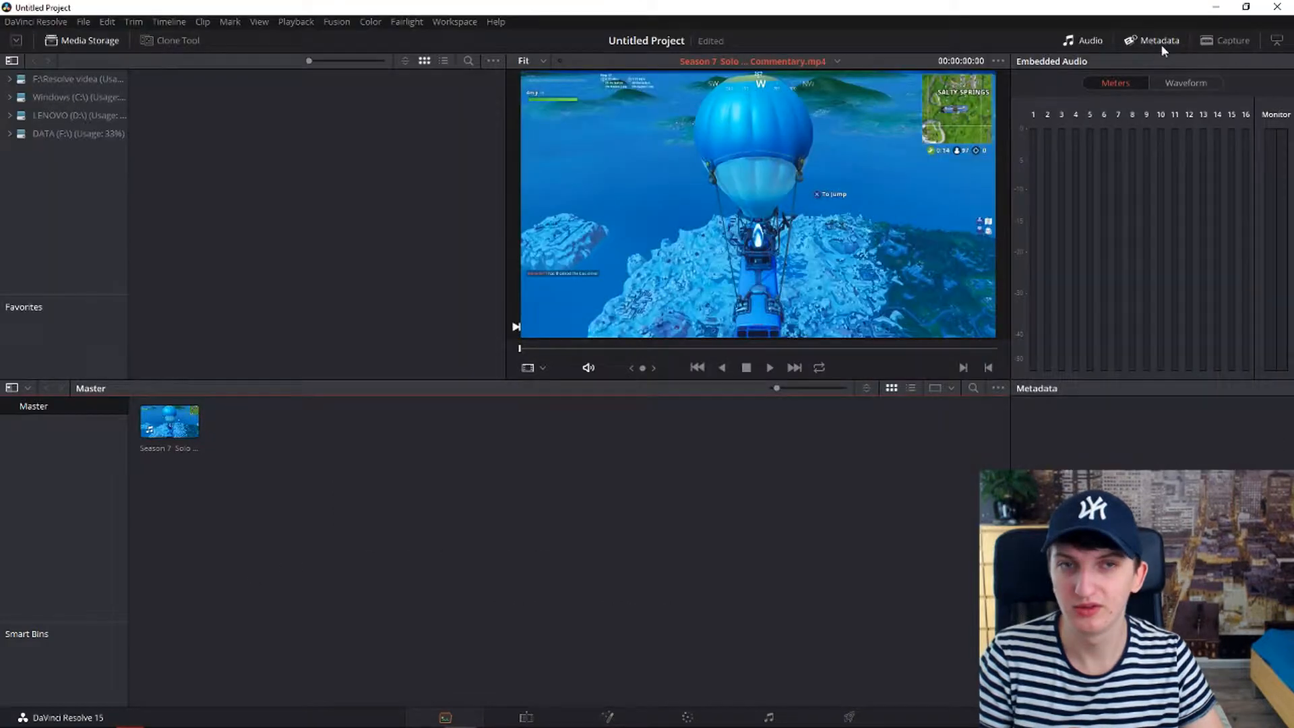
pyautogui.click(169, 421)
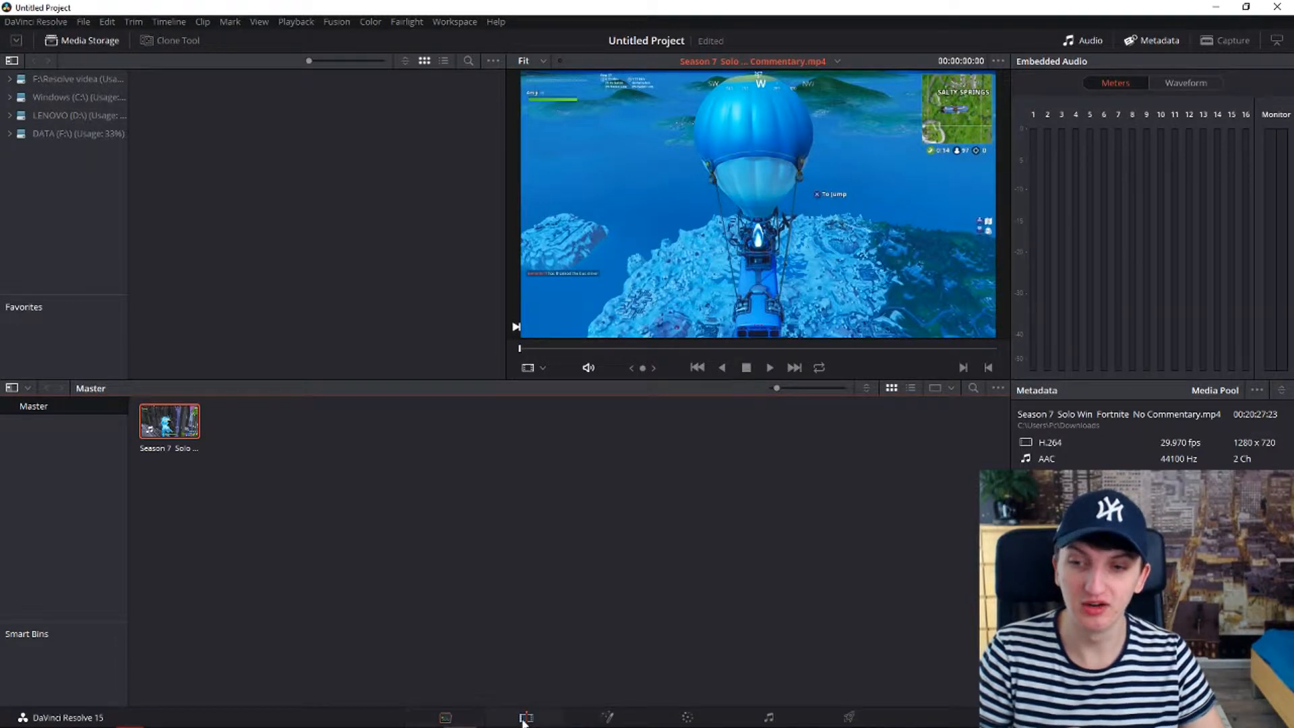
# Place the Fortnite clip on Timeline 1's video and audio tracks and lower its volume to -35.83
pyautogui.click(526, 717)
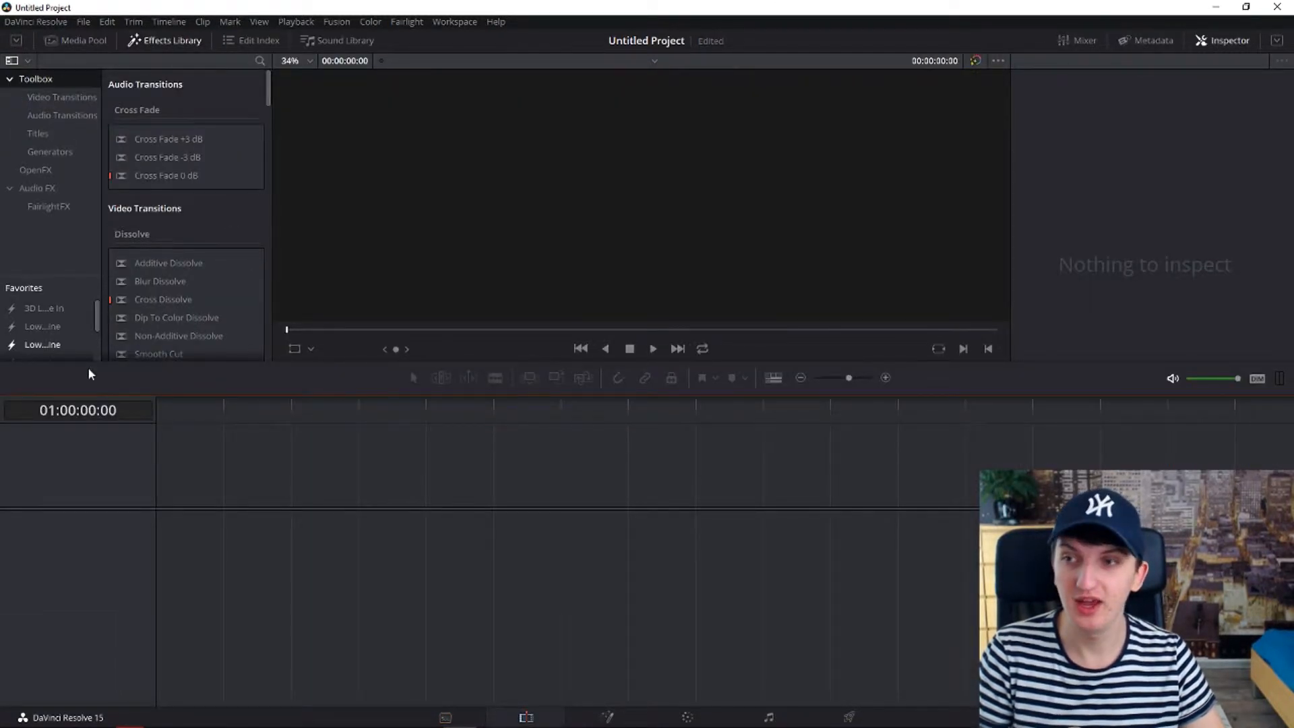
pyautogui.click(75, 40)
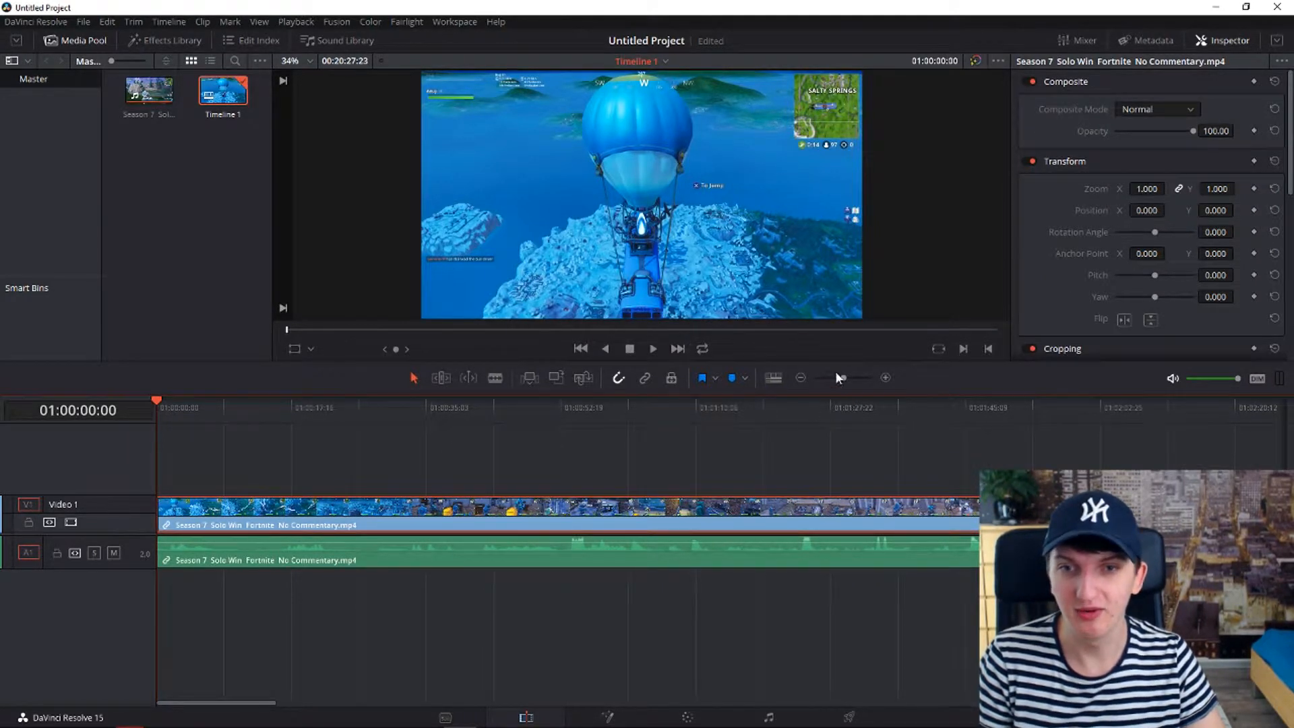
pyautogui.click(829, 378)
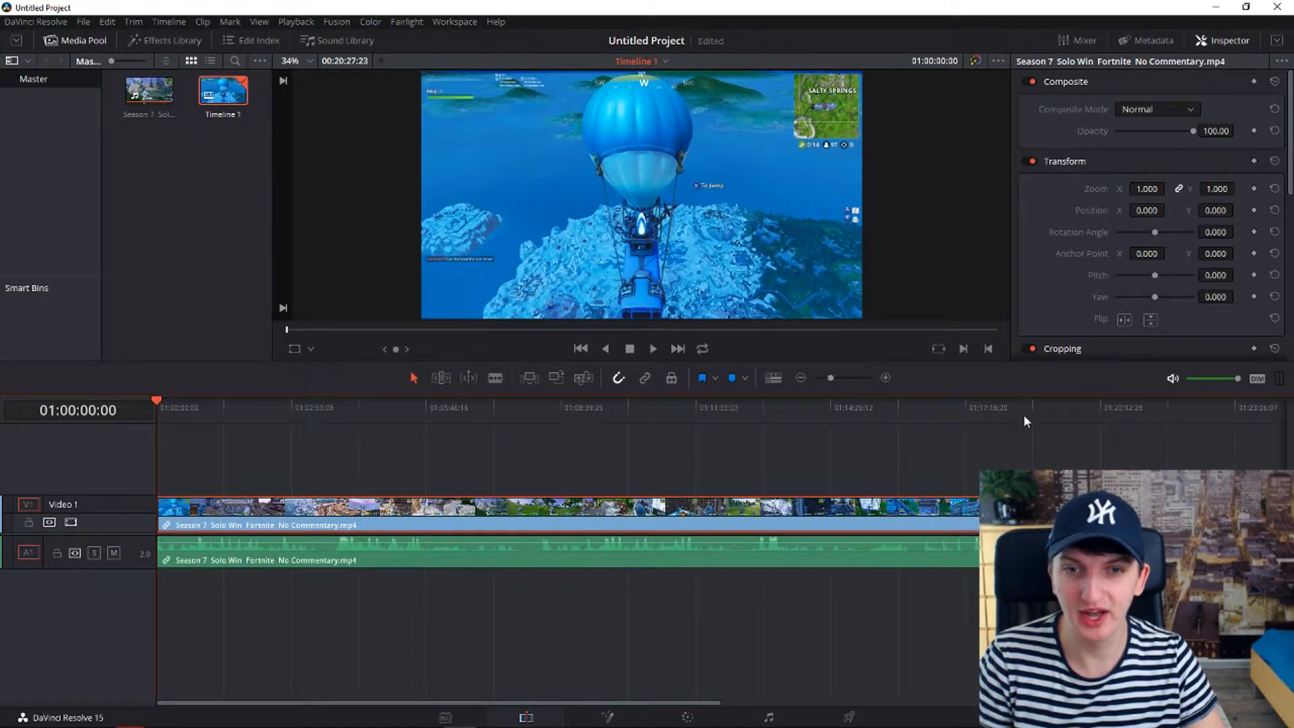
pyautogui.click(1077, 407)
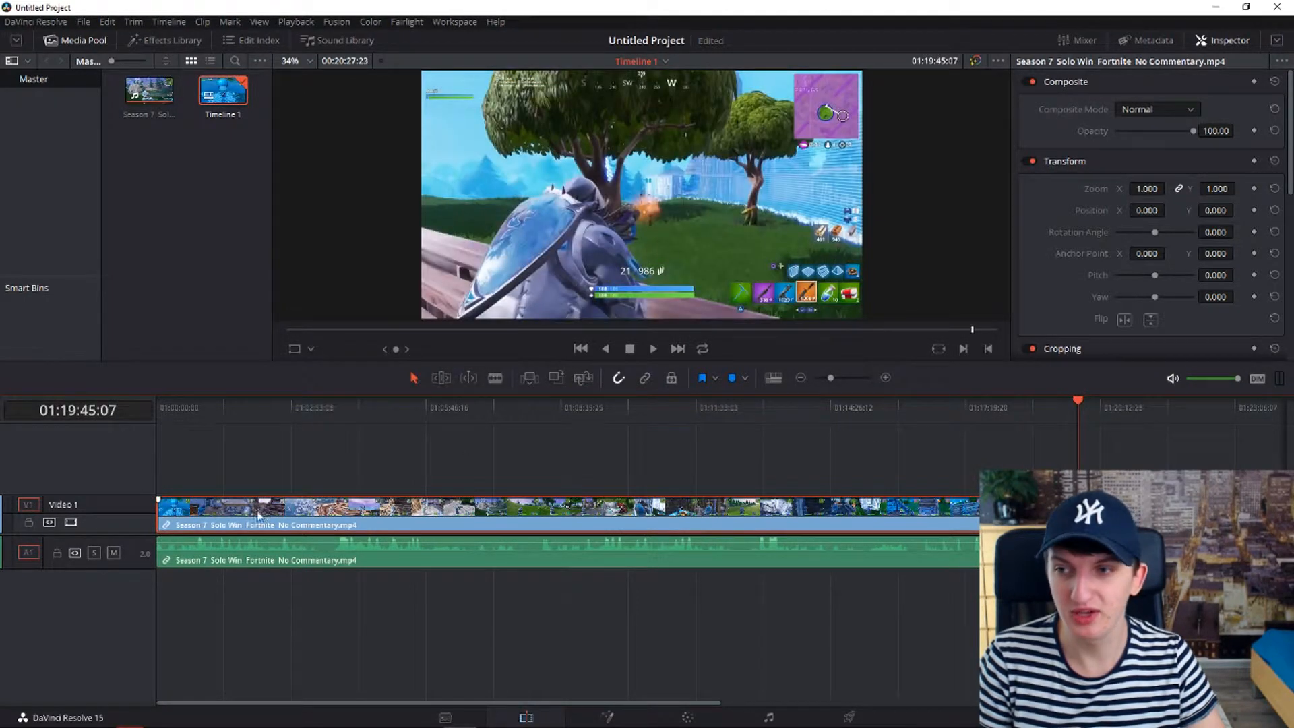
pyautogui.click(665, 407)
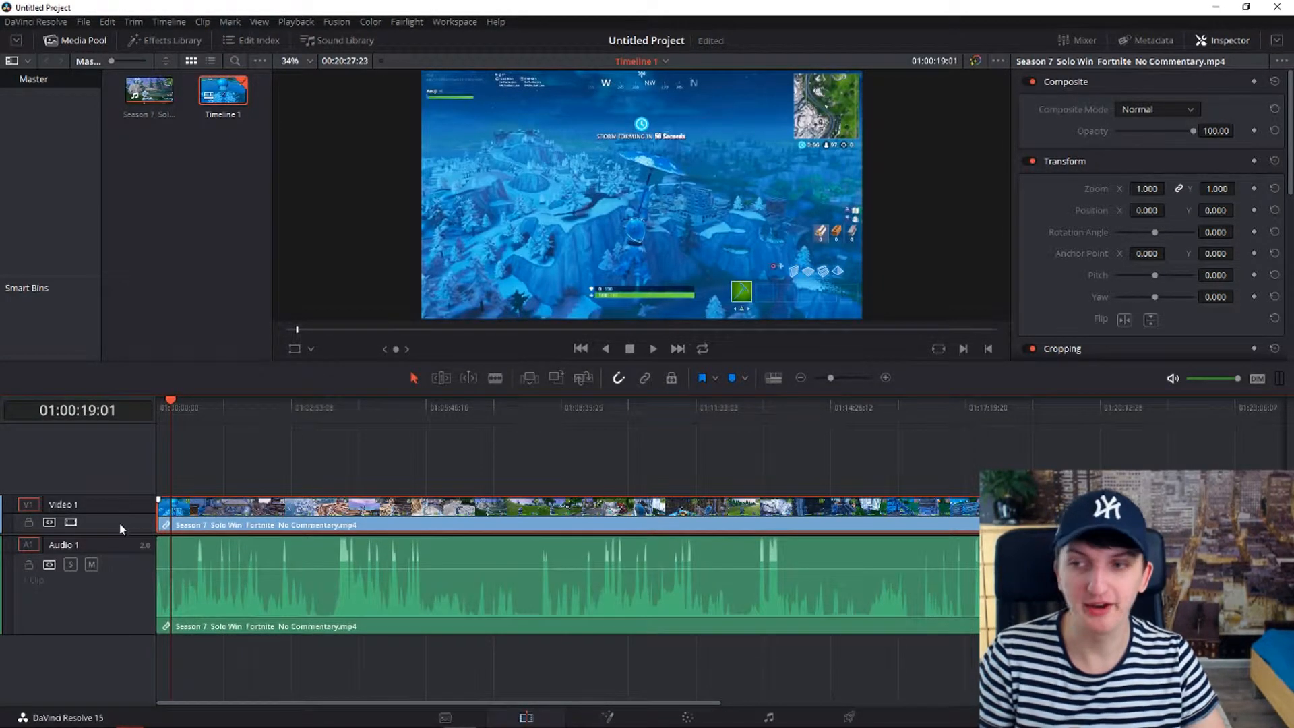
pyautogui.click(495, 578)
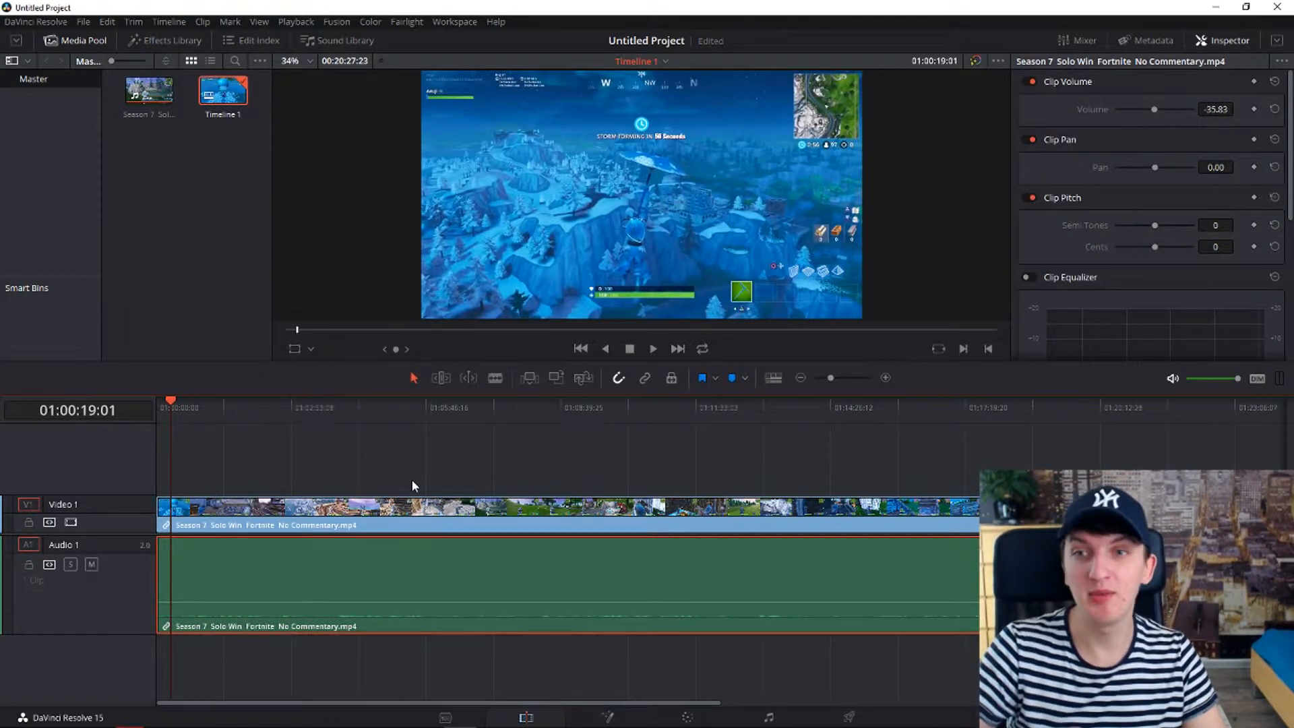
pyautogui.moveTo(273, 495)
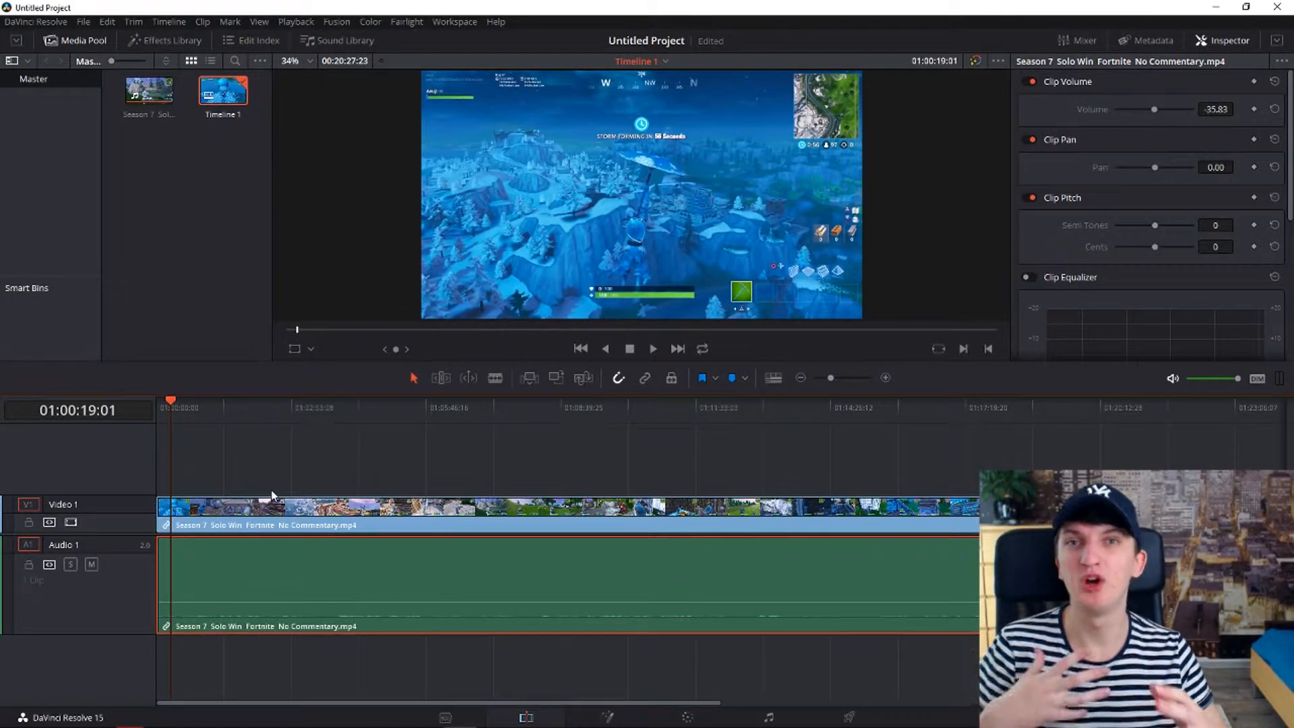
pyautogui.moveTo(186, 471)
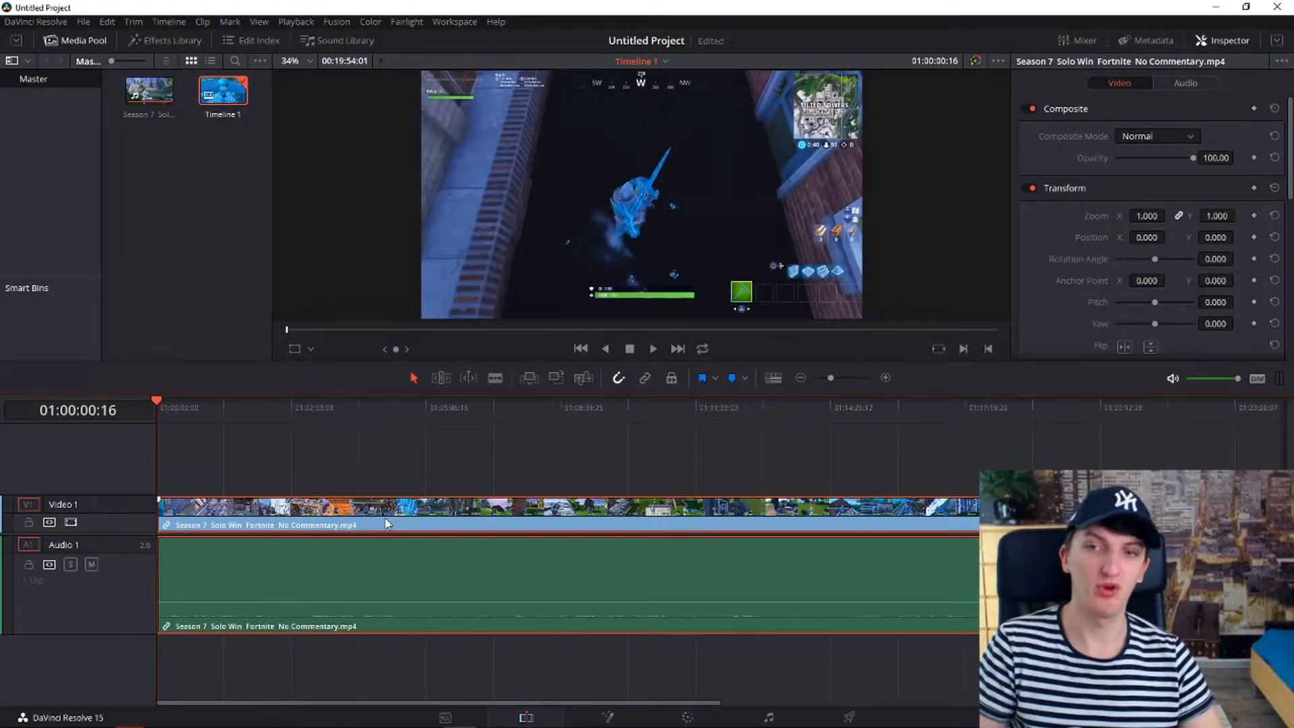
pyautogui.moveTo(712, 467)
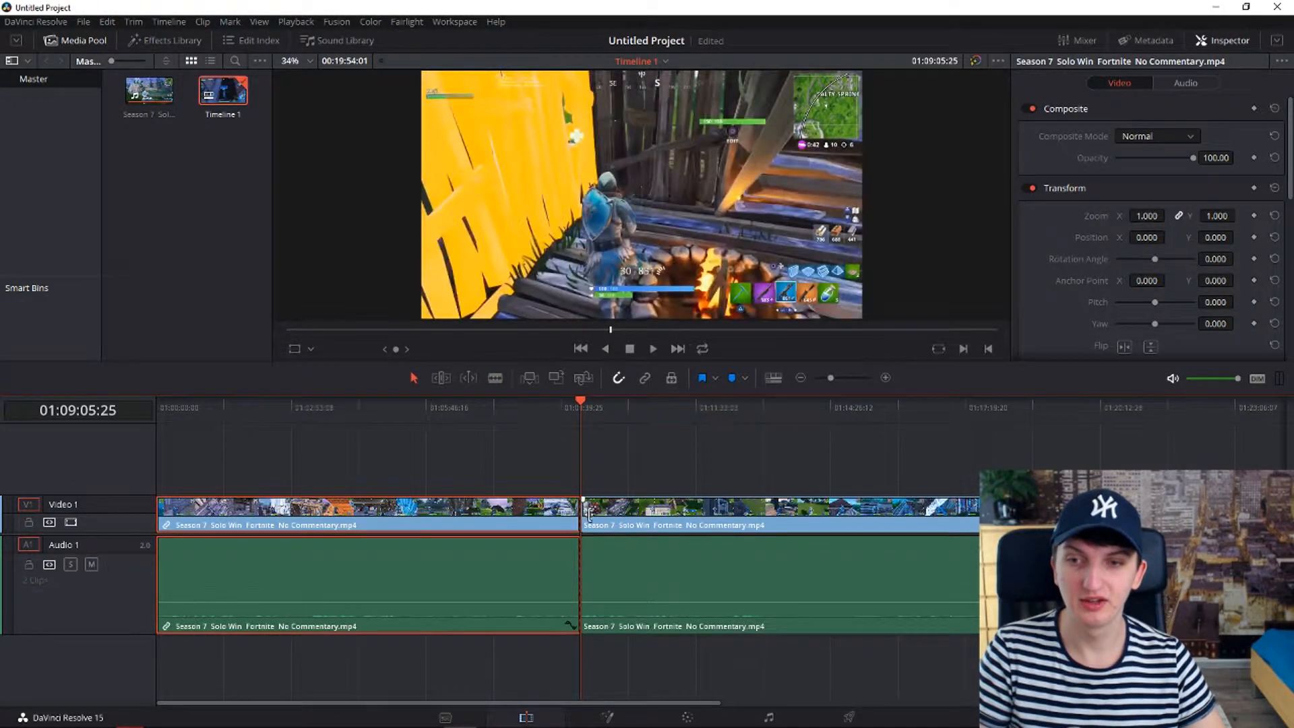
# Blade the gameplay clip into four pieces, drop the unwanted part and ripple delete the gap
pyautogui.click(677, 515)
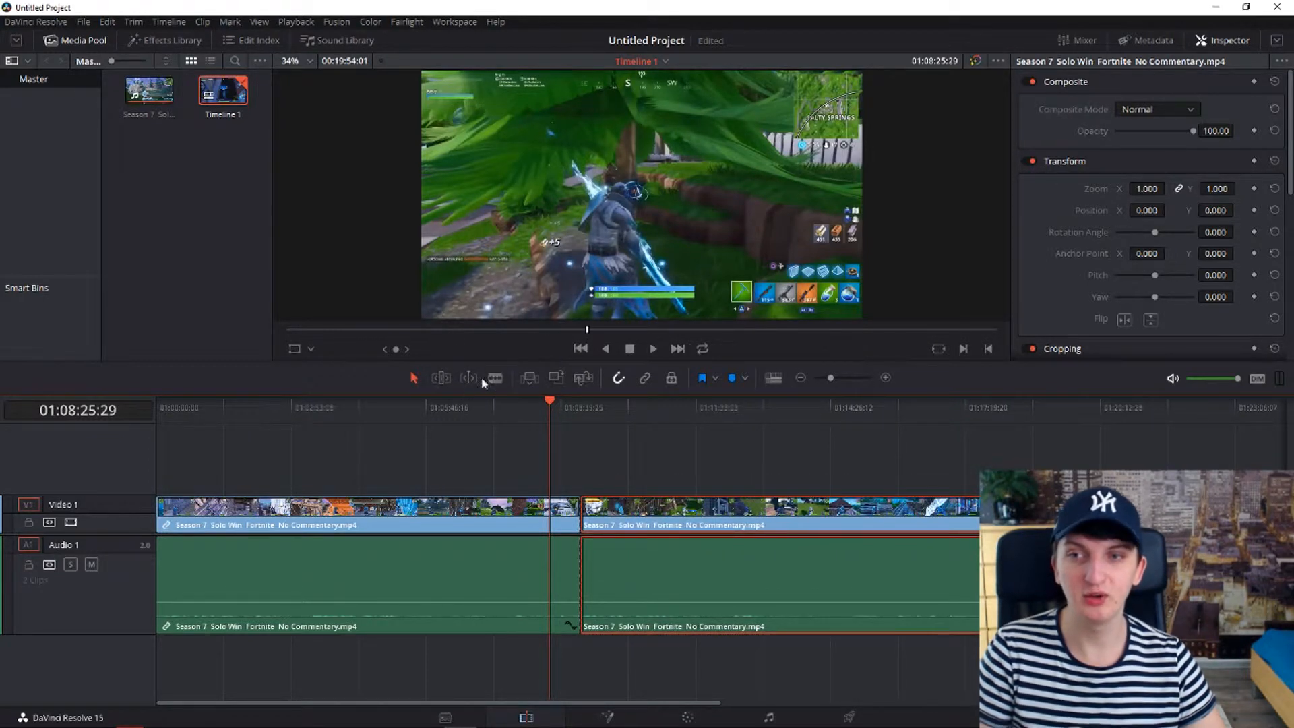
pyautogui.click(495, 378)
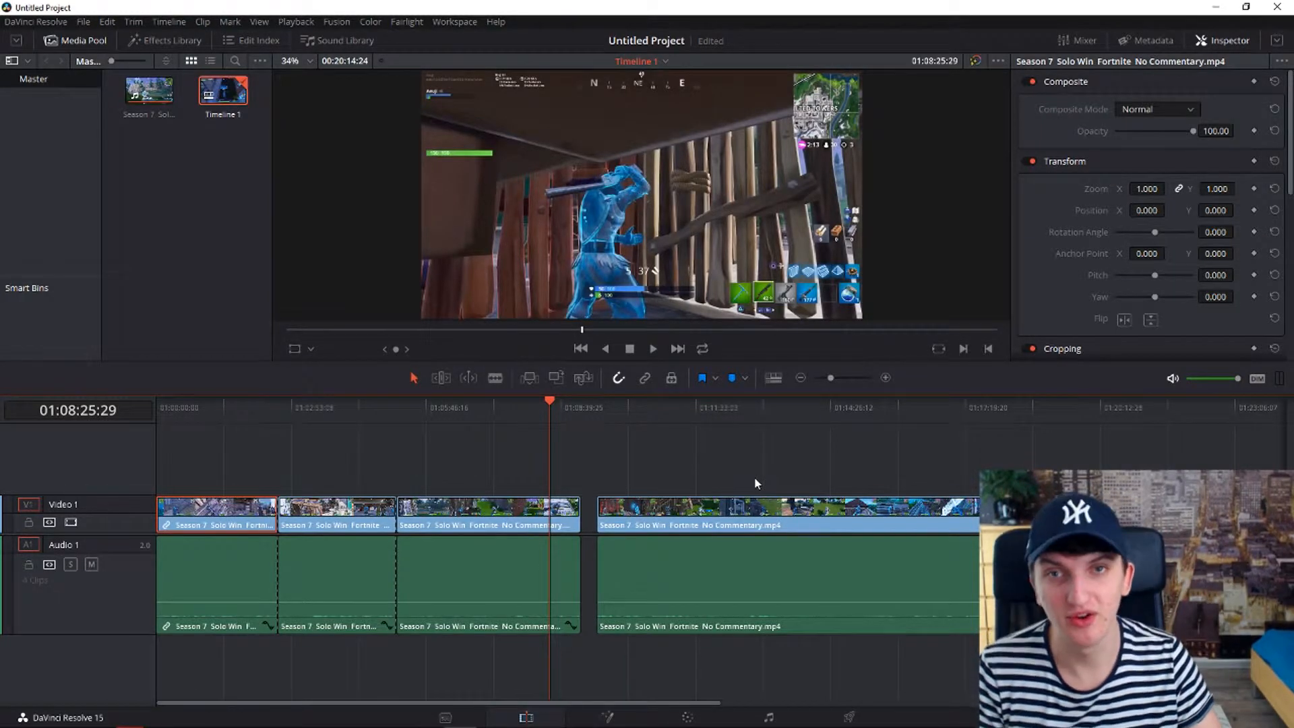
pyautogui.click(685, 573)
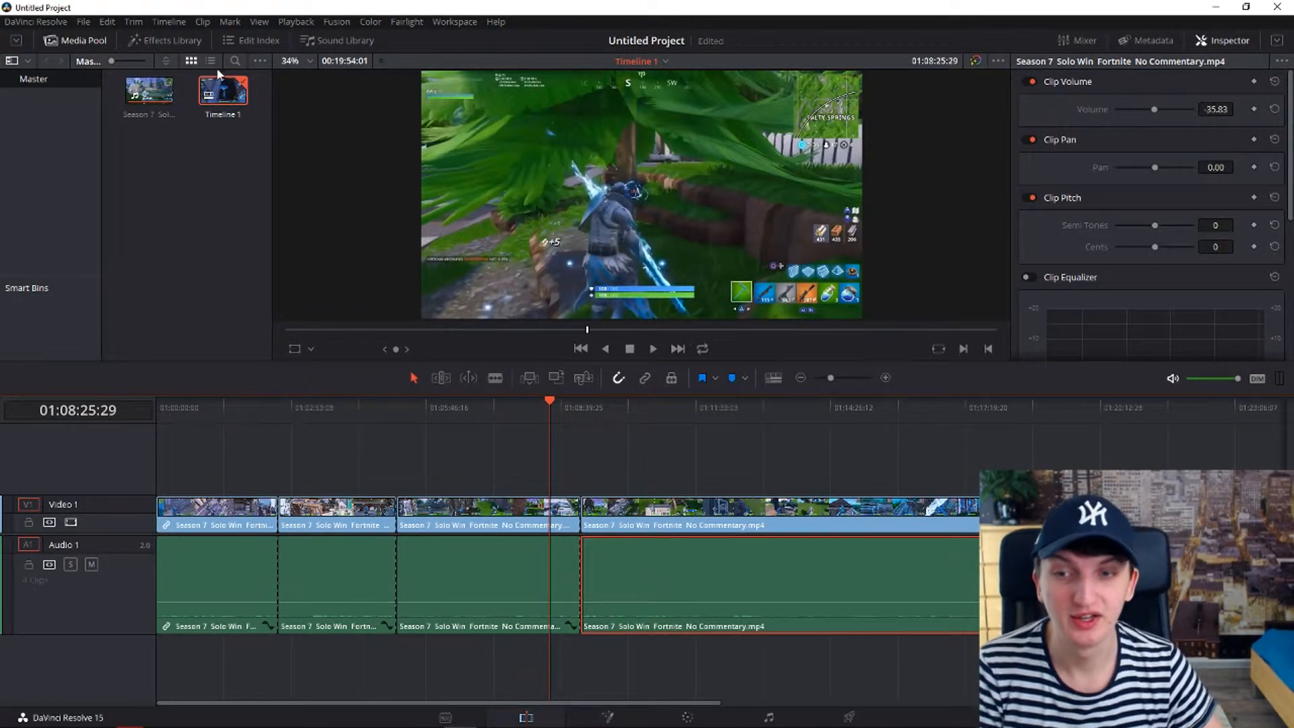
# Drop the Smooth Cut video transition onto an edit point between two clip pieces
pyautogui.click(163, 40)
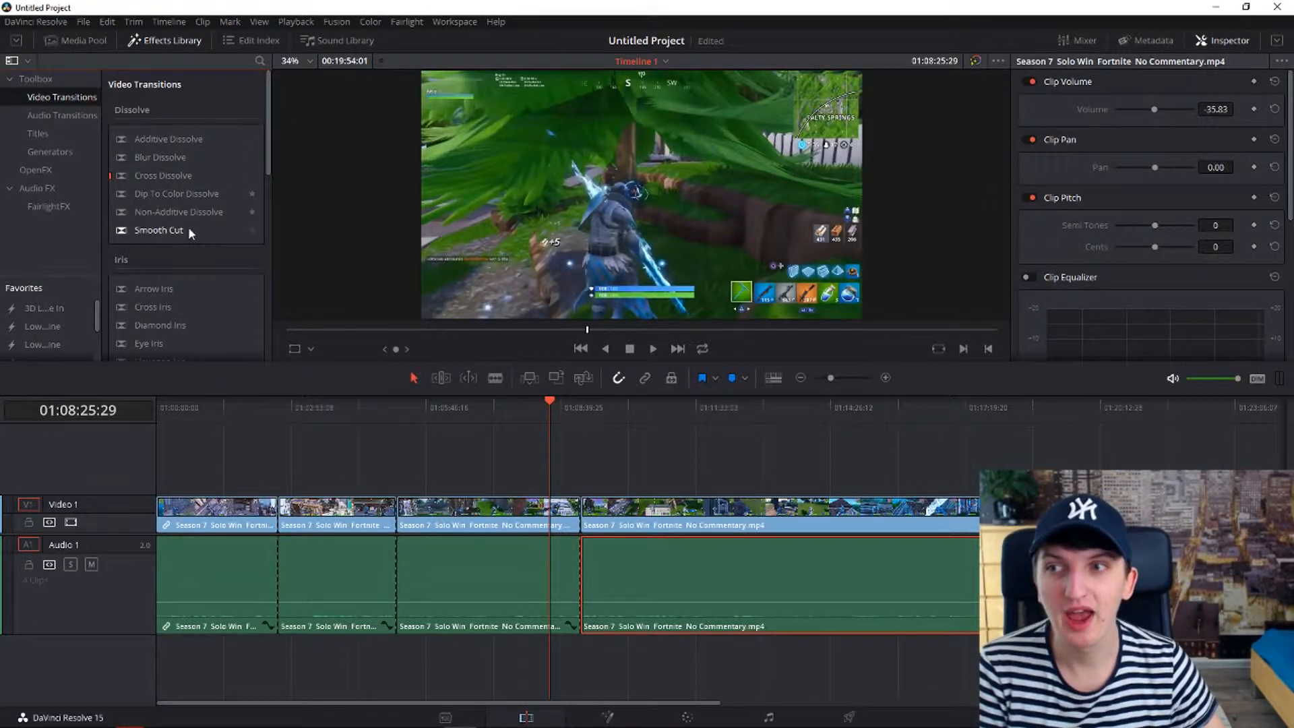
pyautogui.moveTo(158, 229)
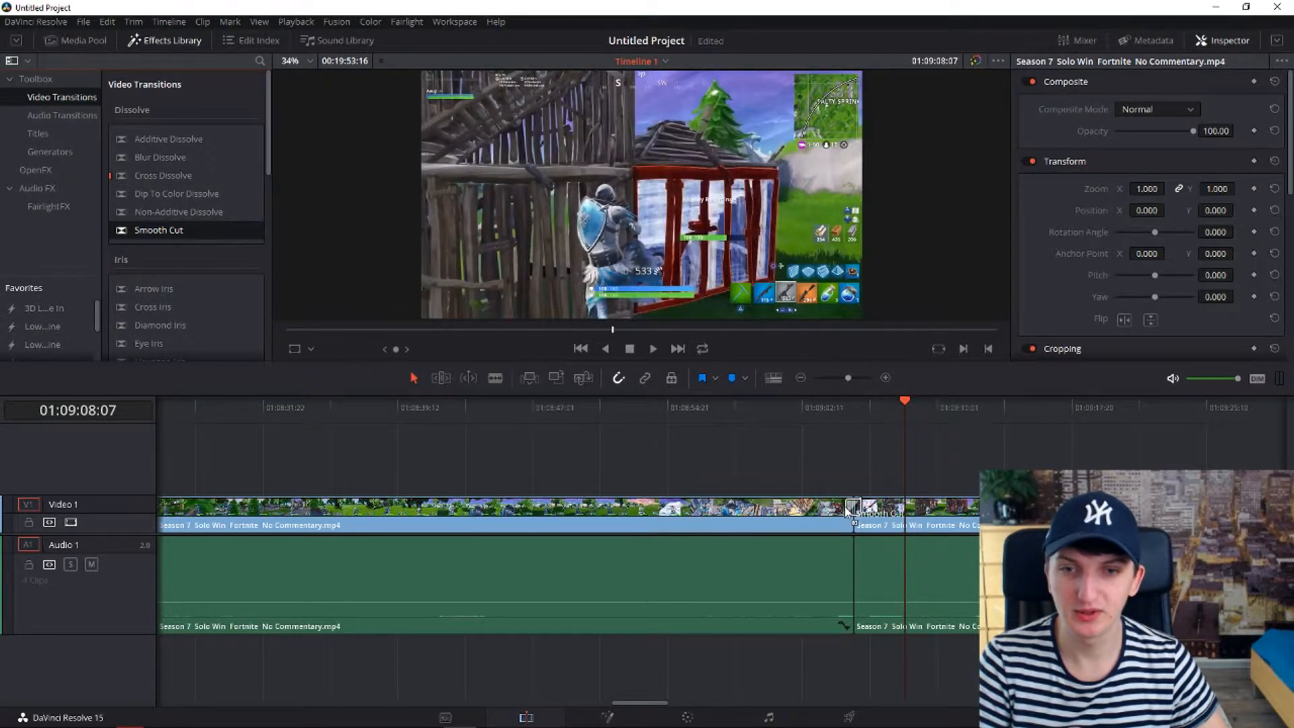
pyautogui.click(857, 507)
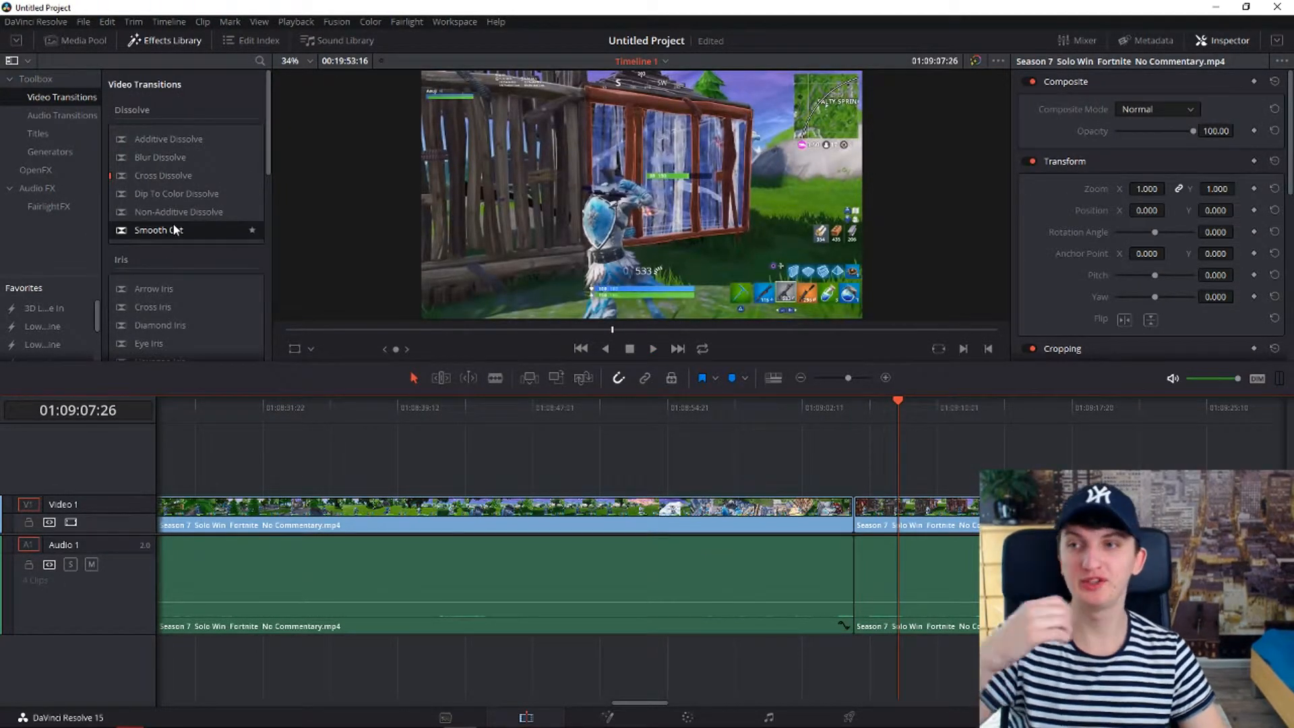
pyautogui.scroll(-3)
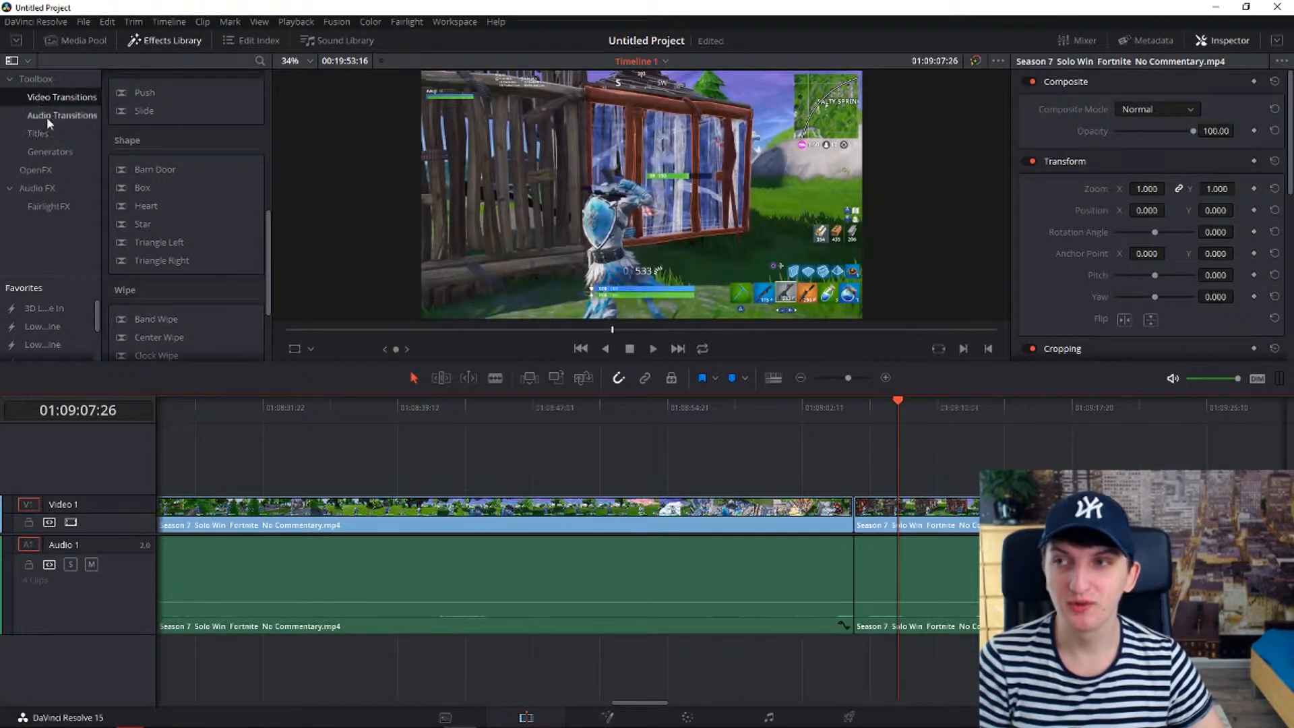
# Add the 3D Lower 3rd Plane Slide In title on V2 reading 'Plane and Text Slide In'
pyautogui.click(37, 132)
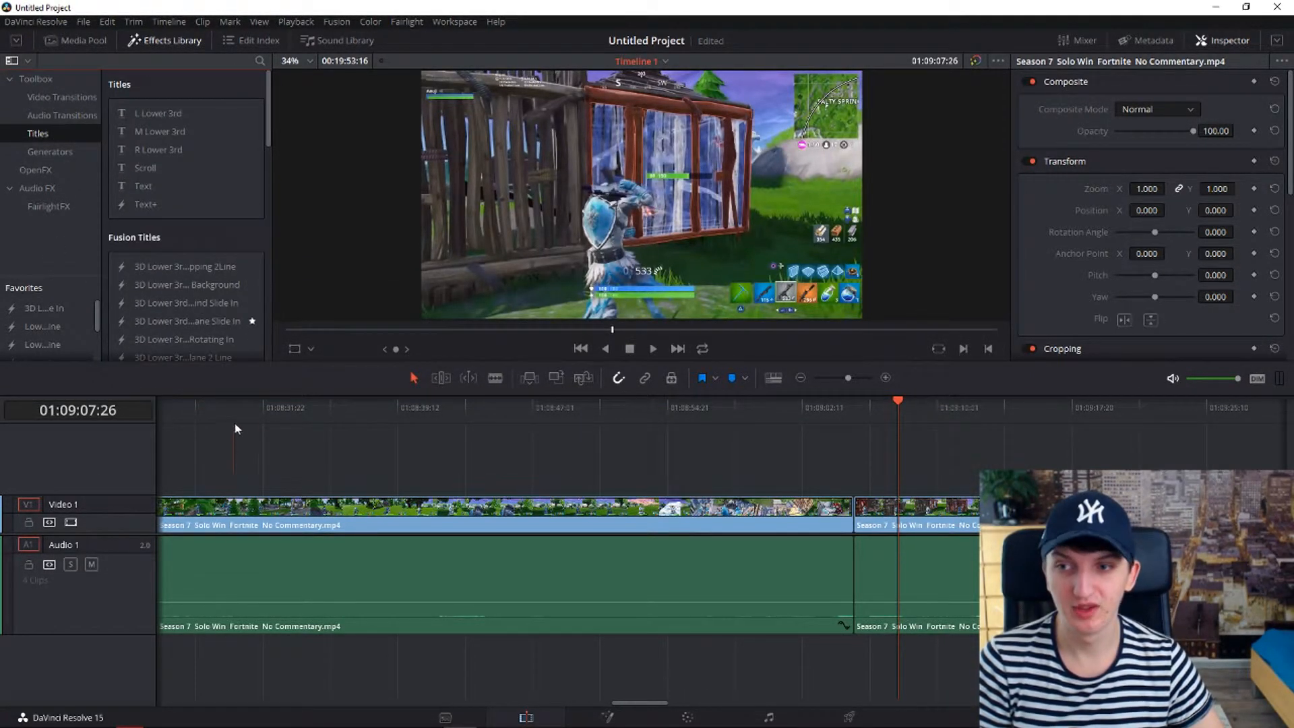
pyautogui.click(236, 400)
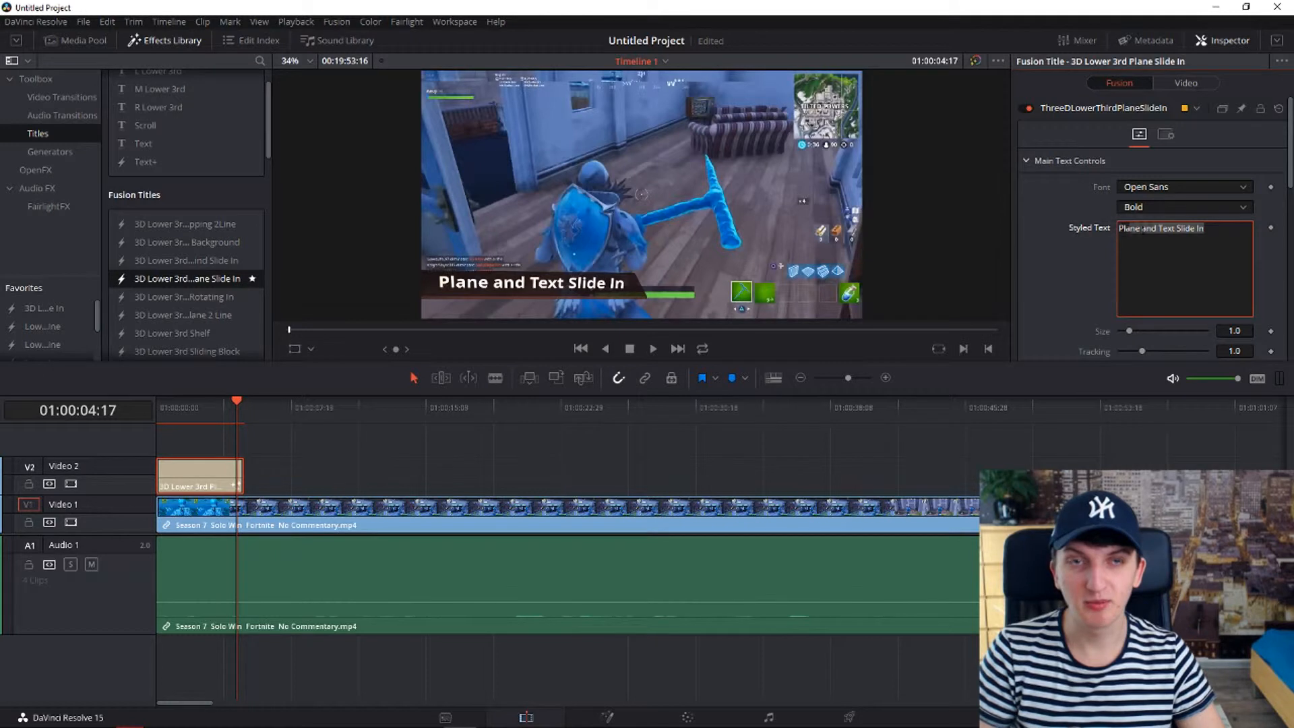
pyautogui.click(1185, 82)
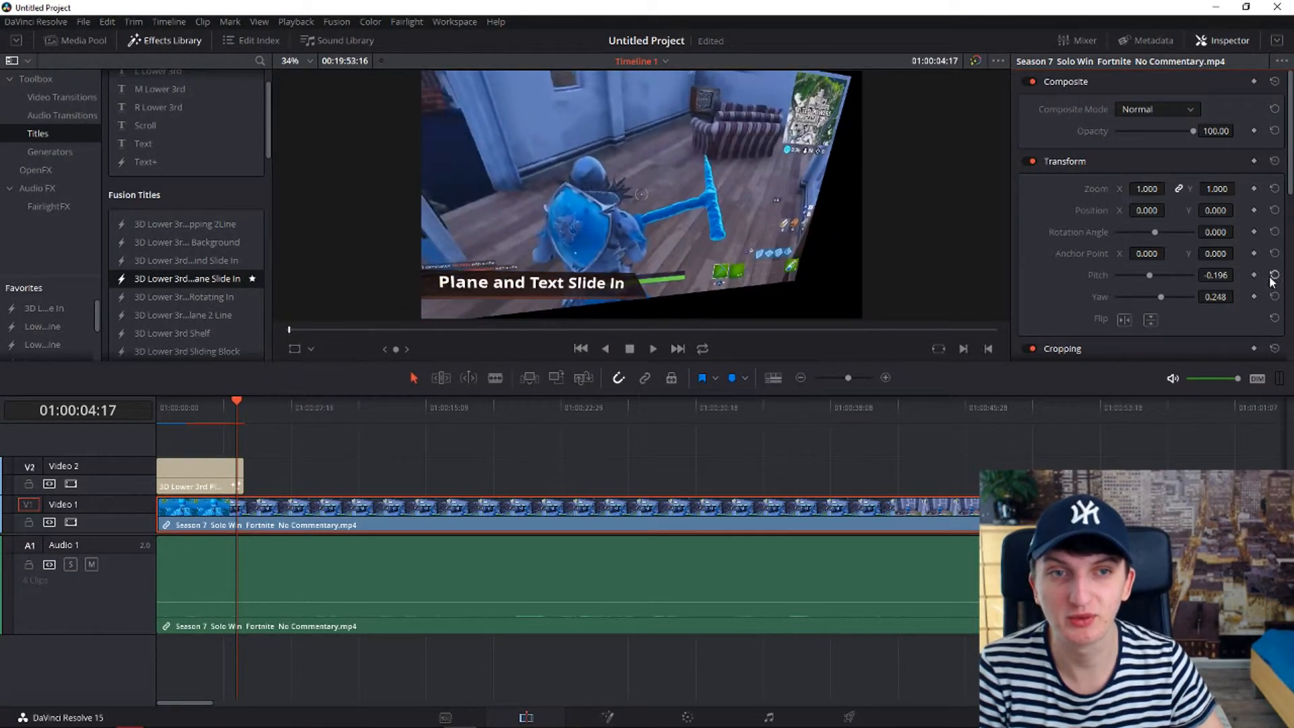
# Reset the gameplay clip's Pitch and Yaw tilt back to flat and move to the Color page
pyautogui.click(1275, 275)
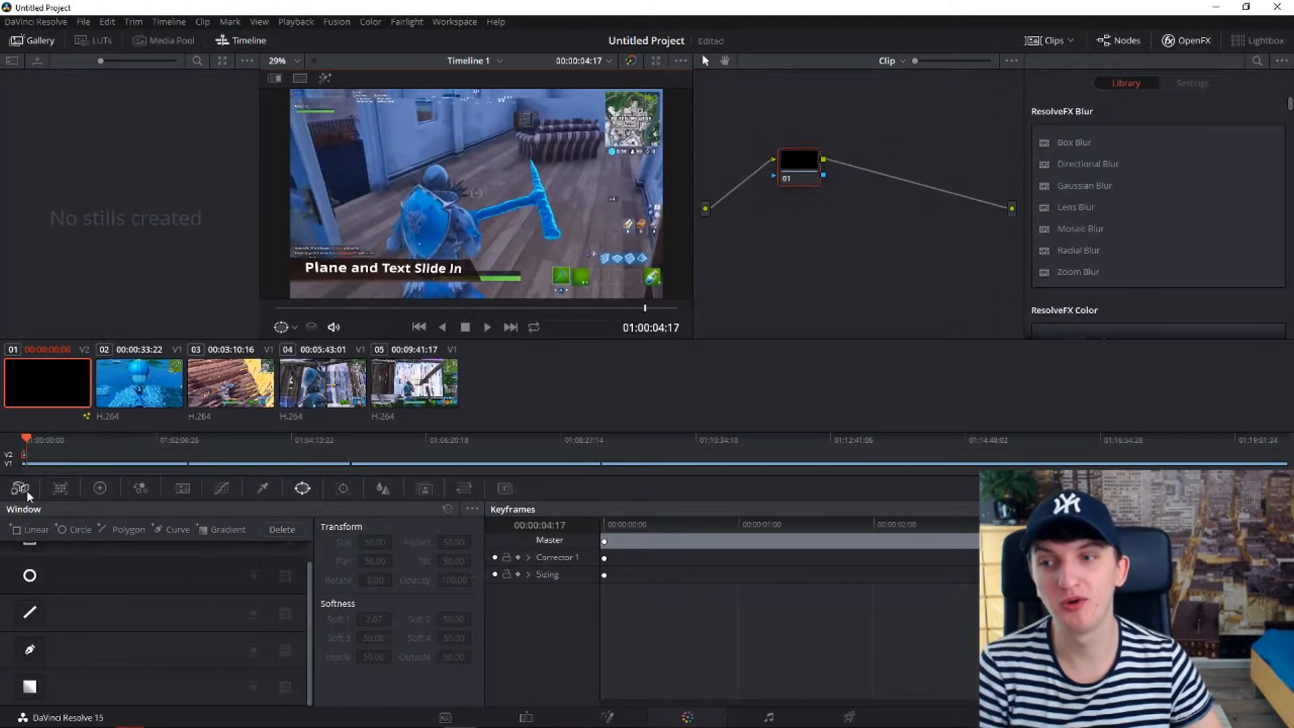
# Show the Color Wheels and select clip 03 and neighbouring clips, primaries left at defaults
pyautogui.click(100, 488)
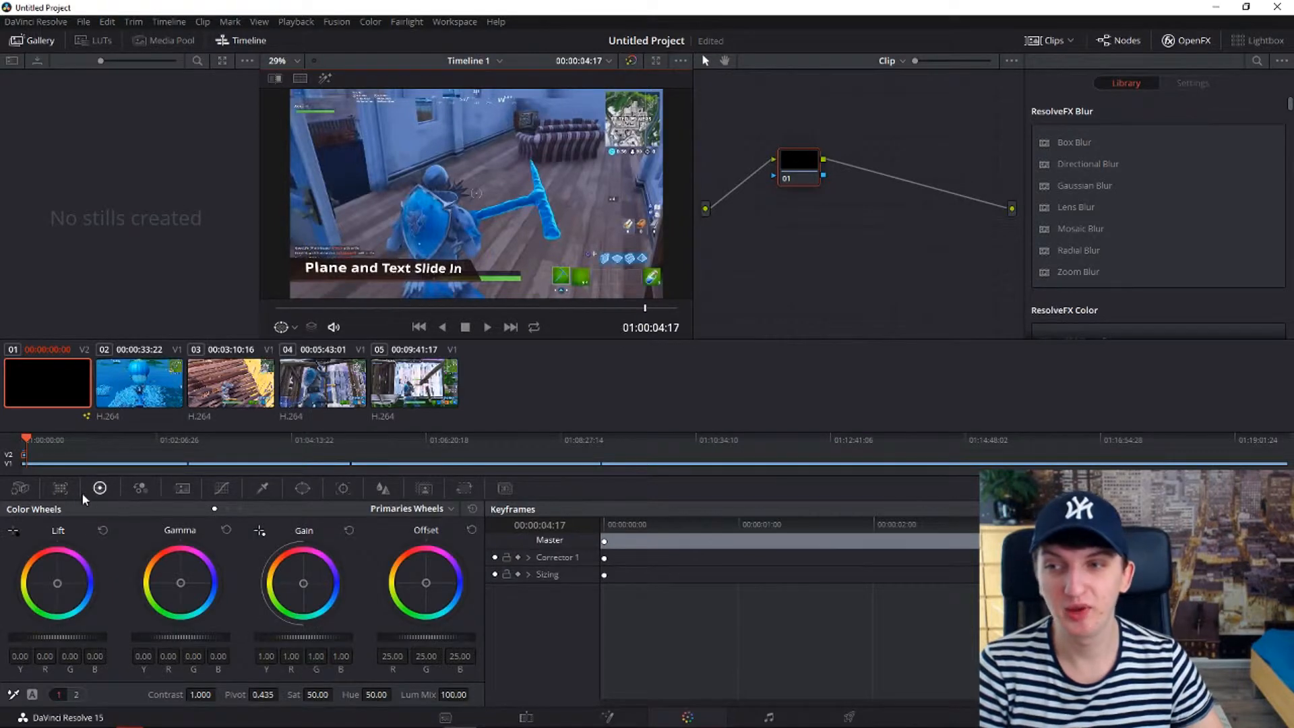
pyautogui.click(231, 382)
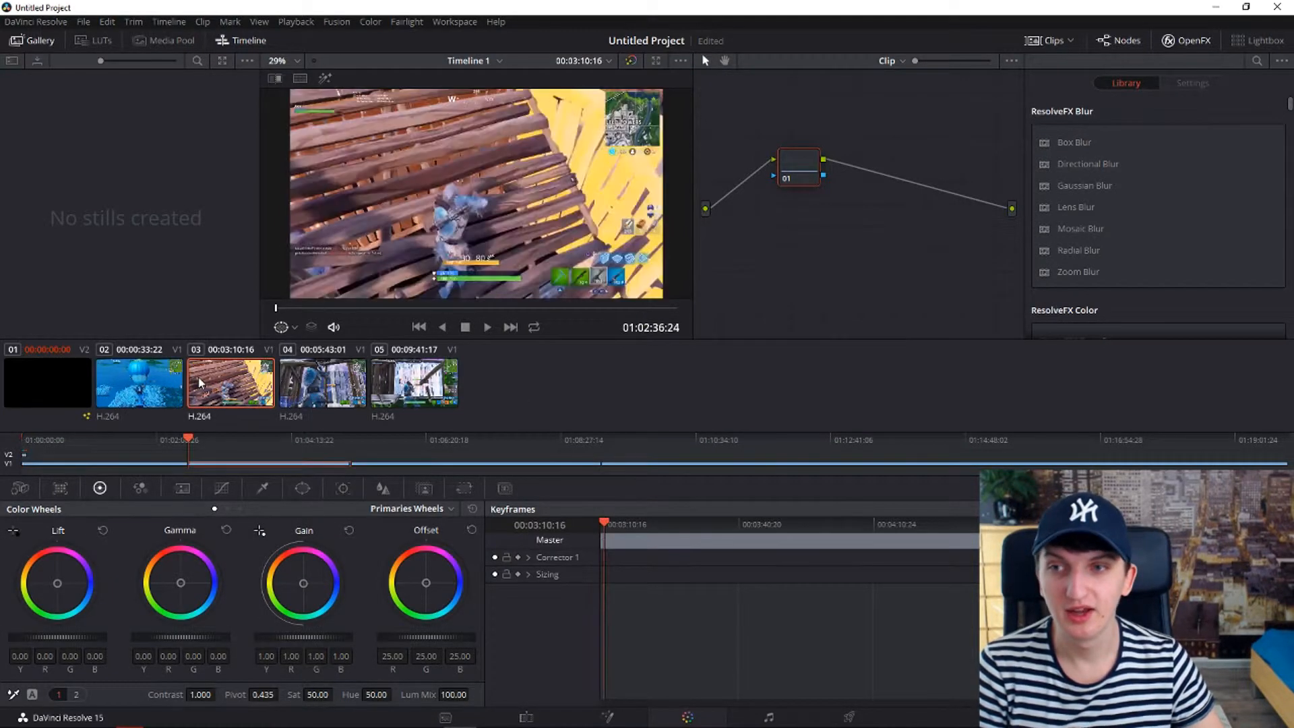
pyautogui.click(322, 382)
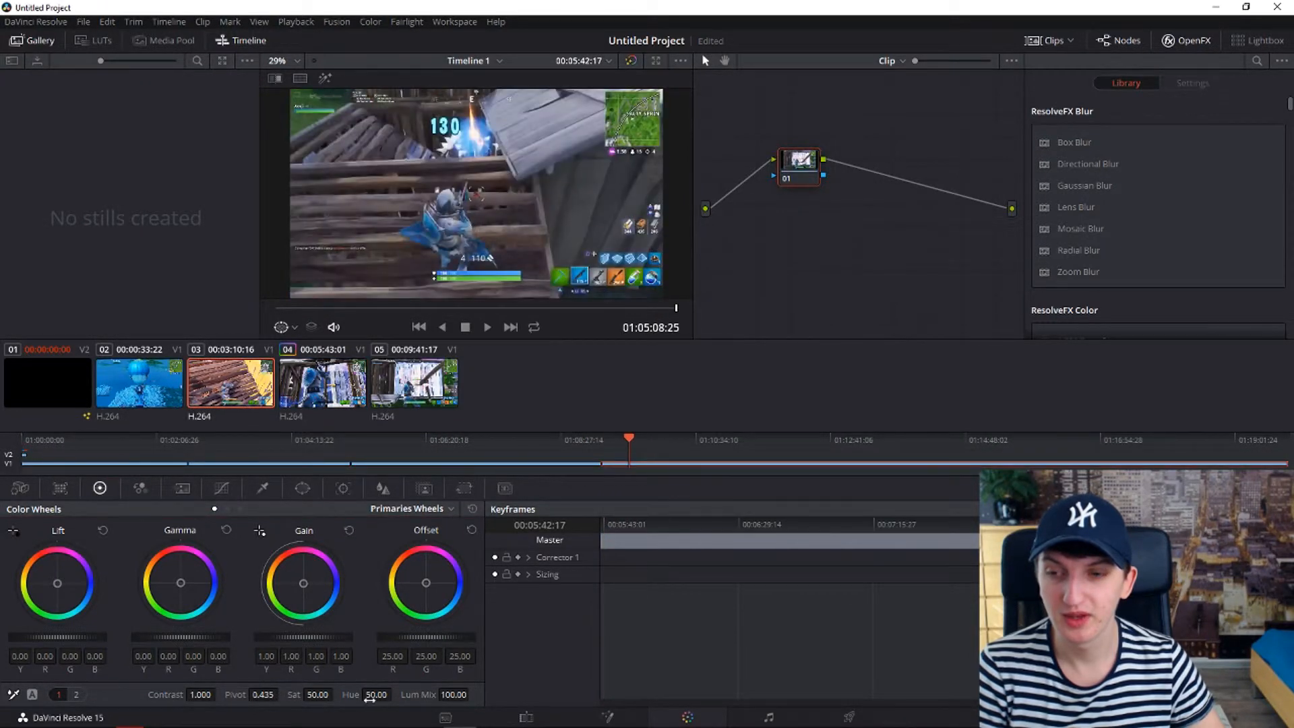
pyautogui.click(413, 382)
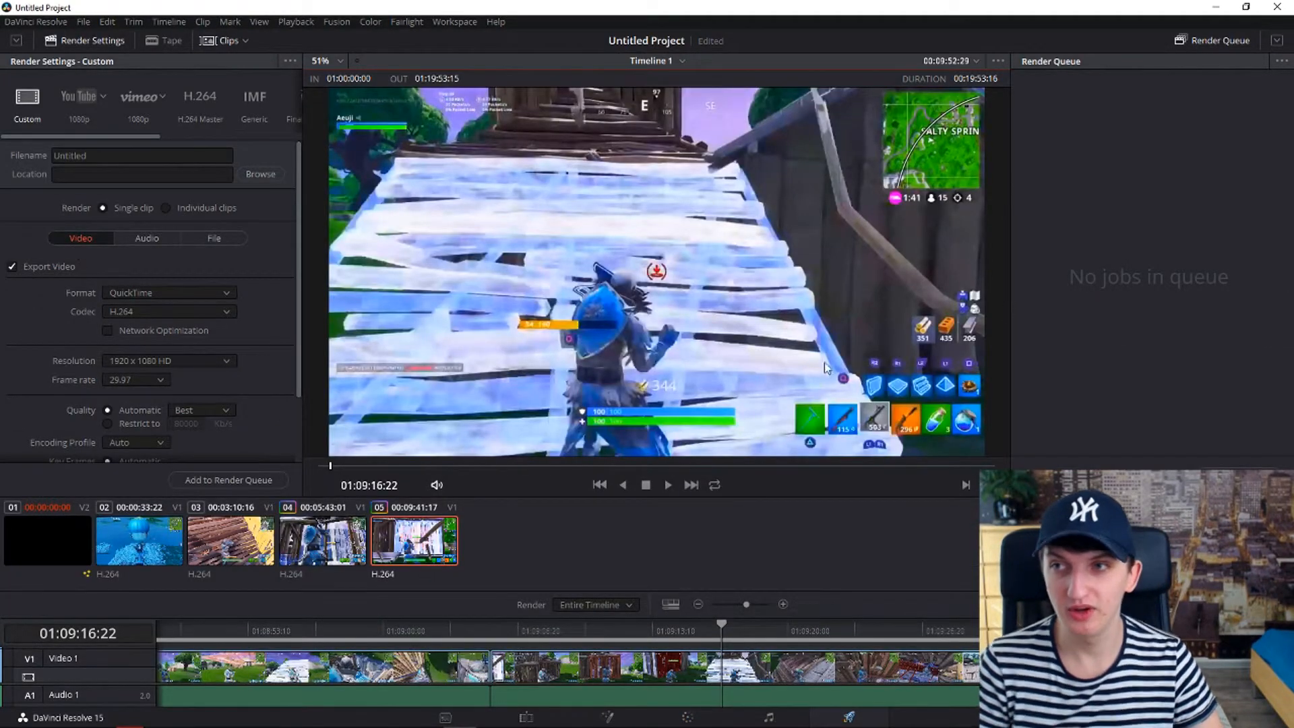
pyautogui.moveTo(944, 251)
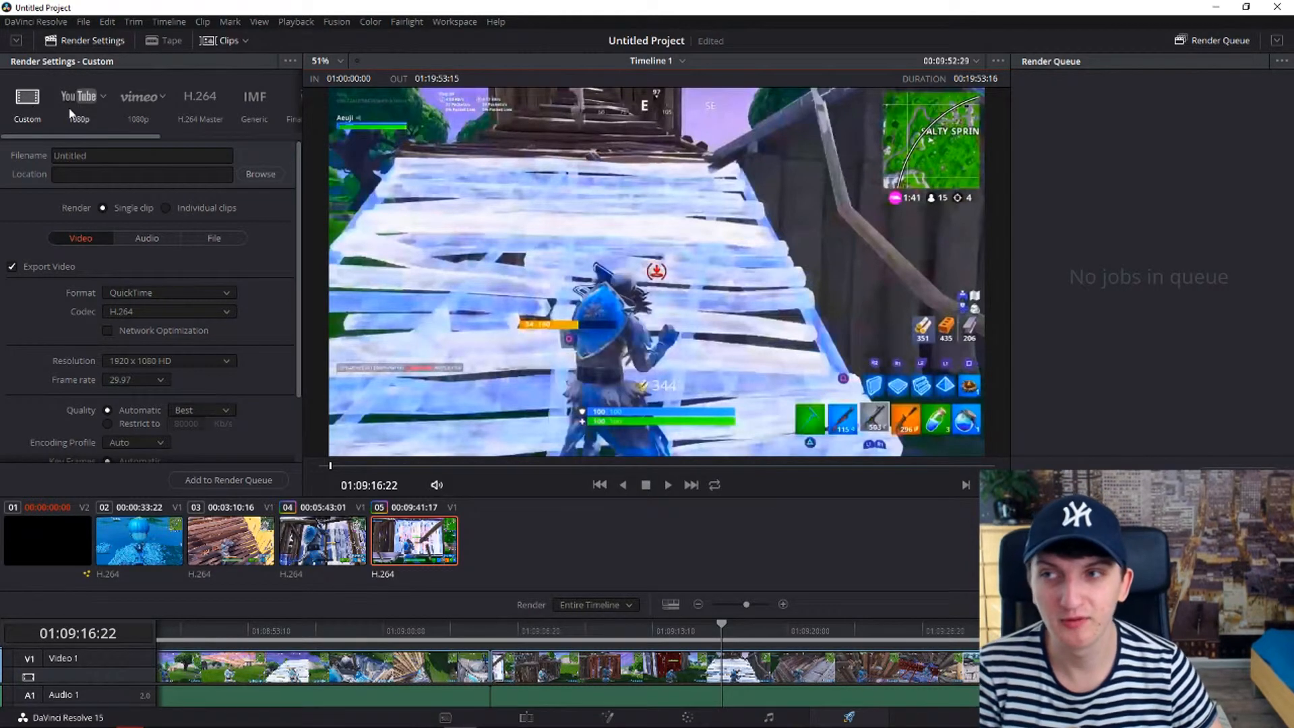
# Apply the YouTube 1080p preset at 1920 x 1080 HD with automatic best quality
pyautogui.click(78, 97)
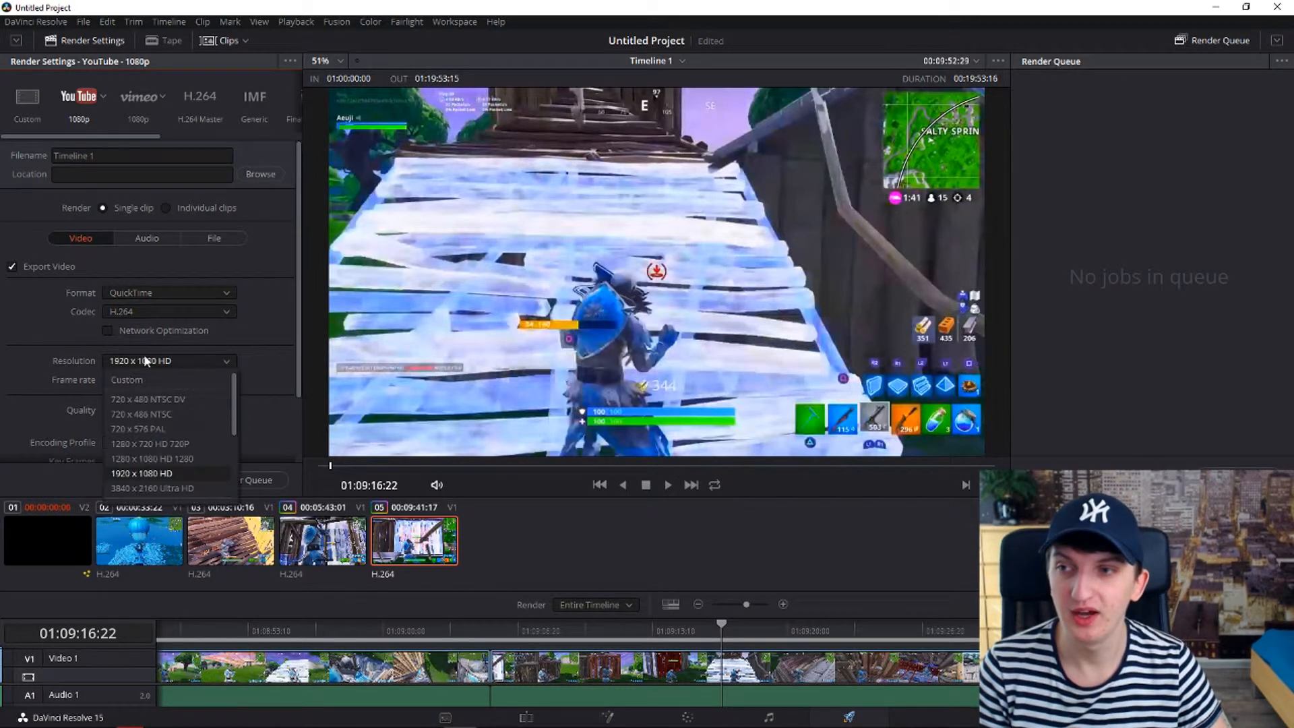
pyautogui.click(141, 473)
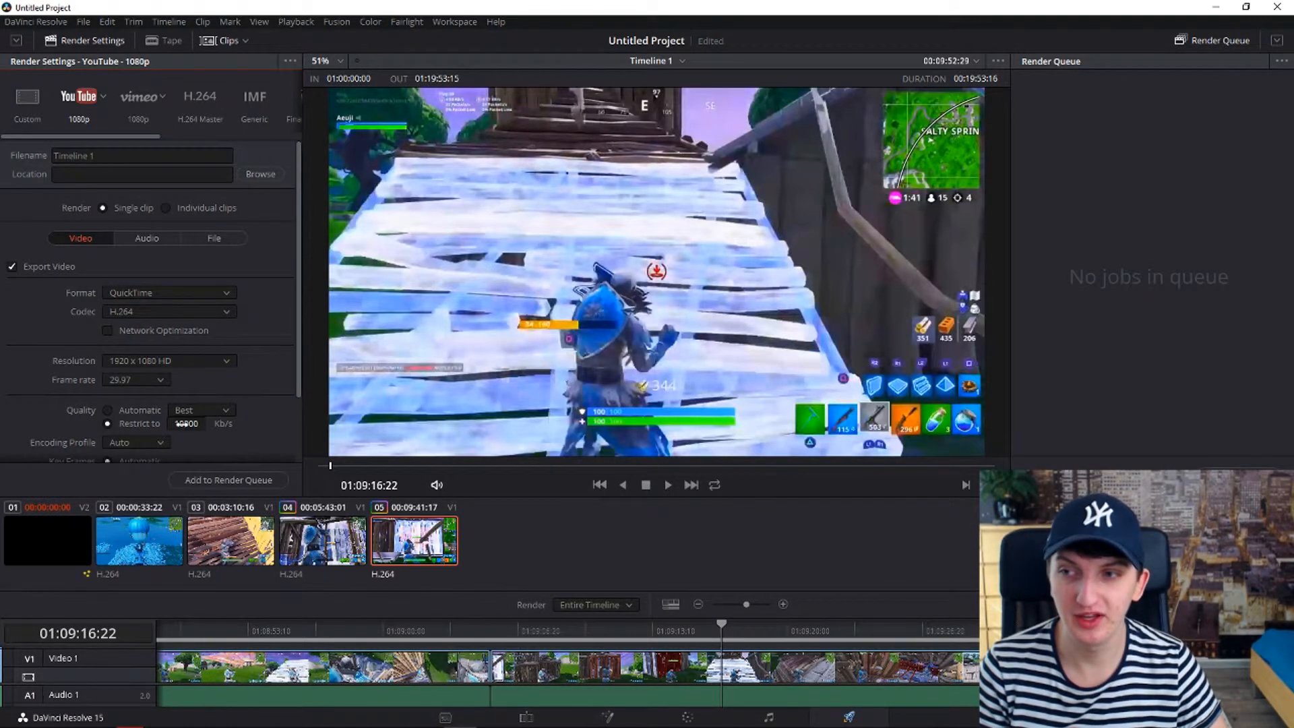
pyautogui.scroll(-3)
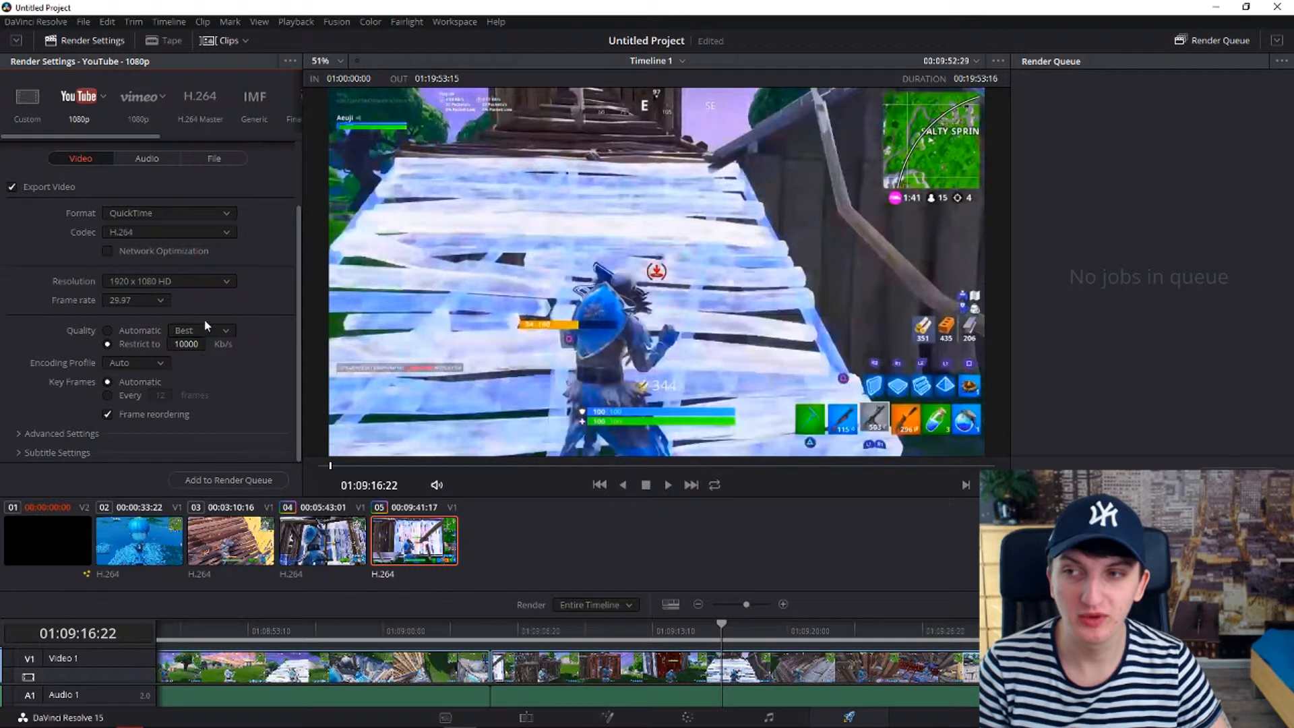
pyautogui.click(201, 330)
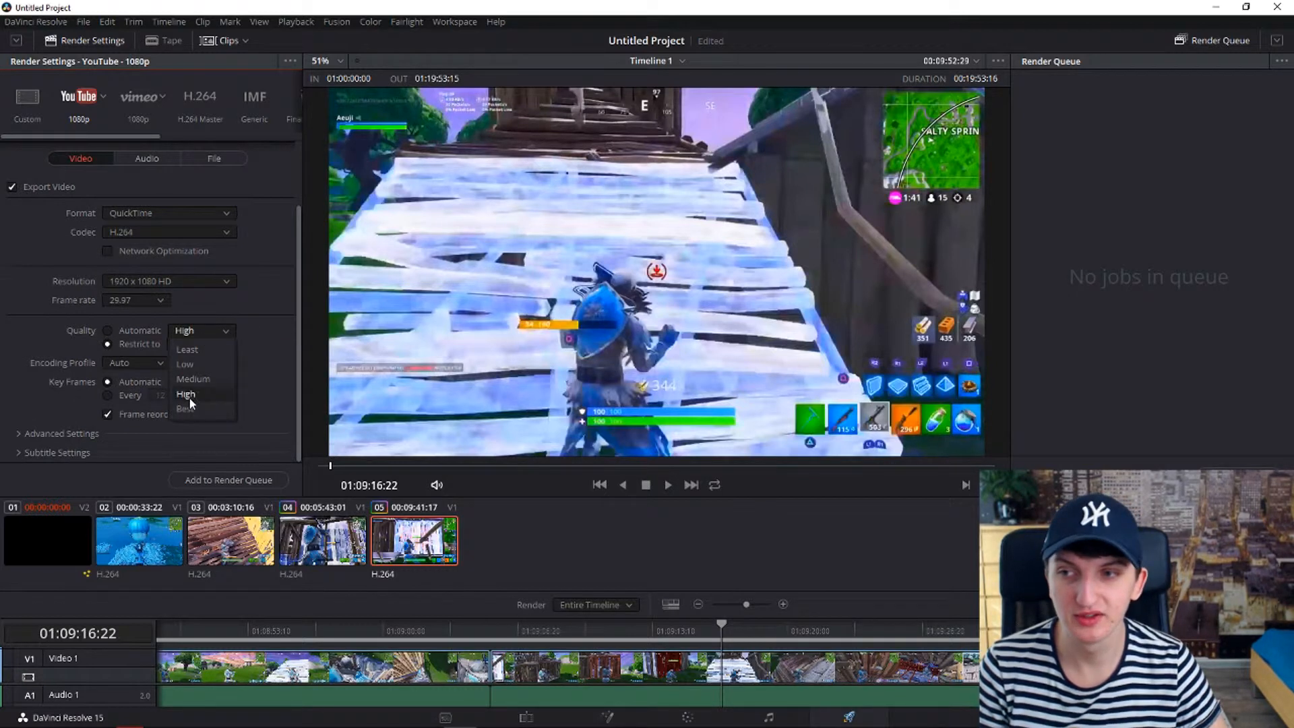
pyautogui.click(185, 409)
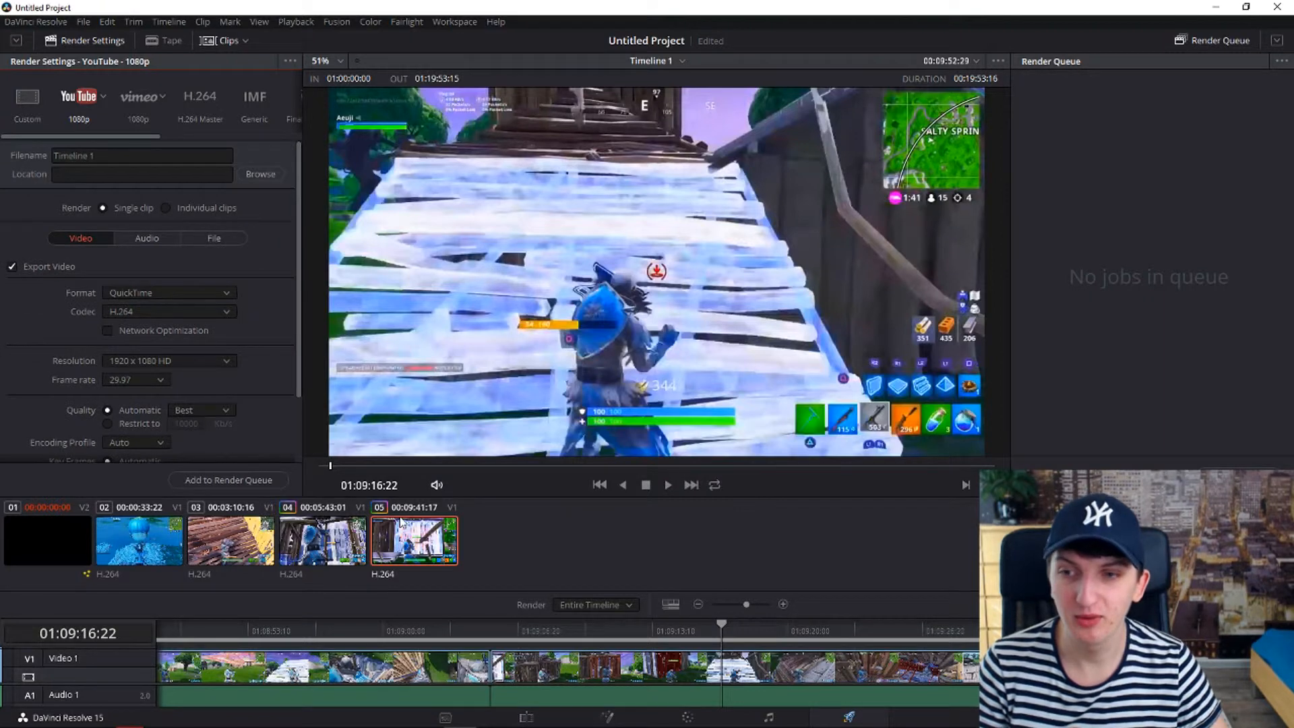
# Name the render output 'Fortnite' and set it to render individual clips
pyautogui.click(231, 540)
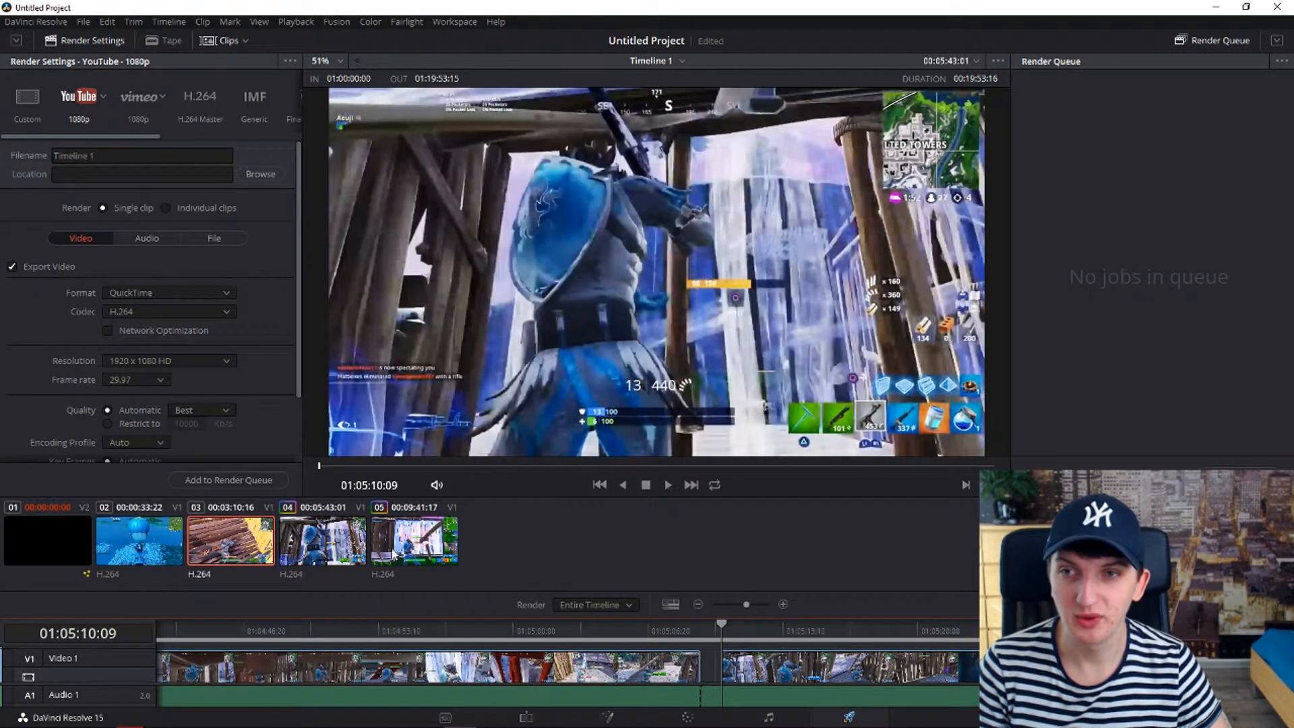
pyautogui.click(413, 540)
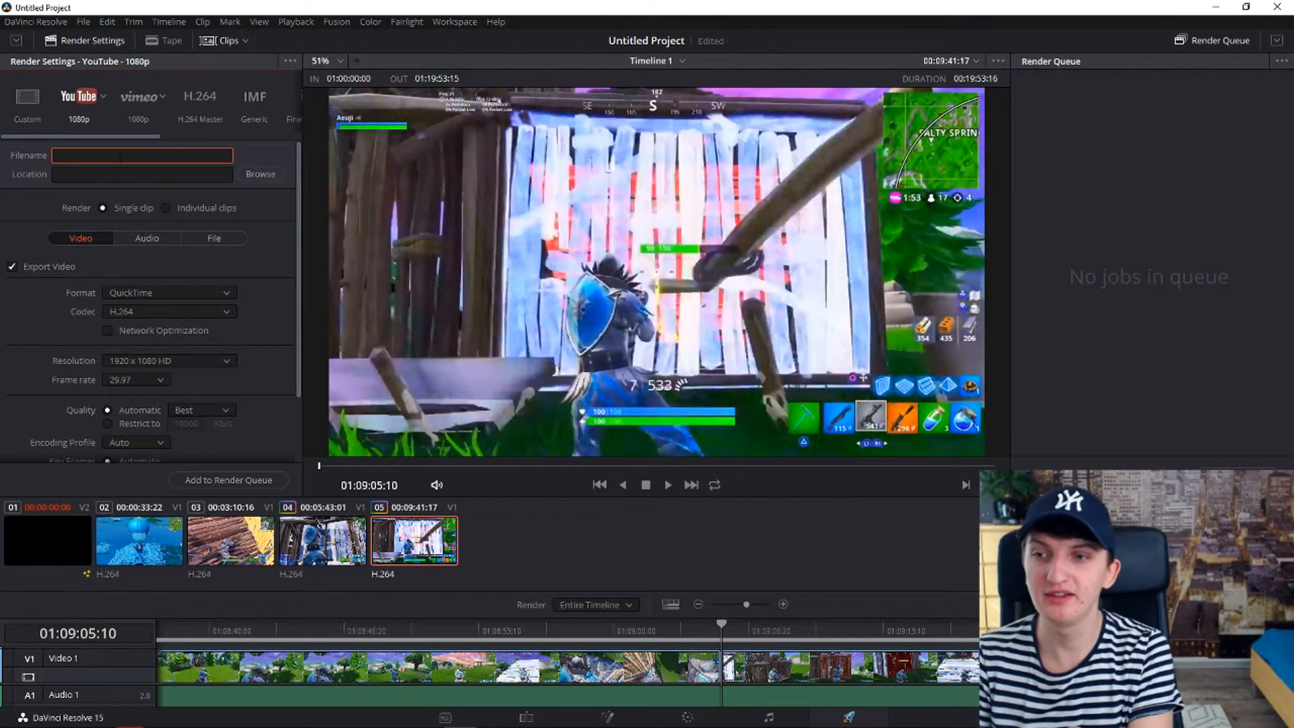
pyautogui.write('Fortnite')
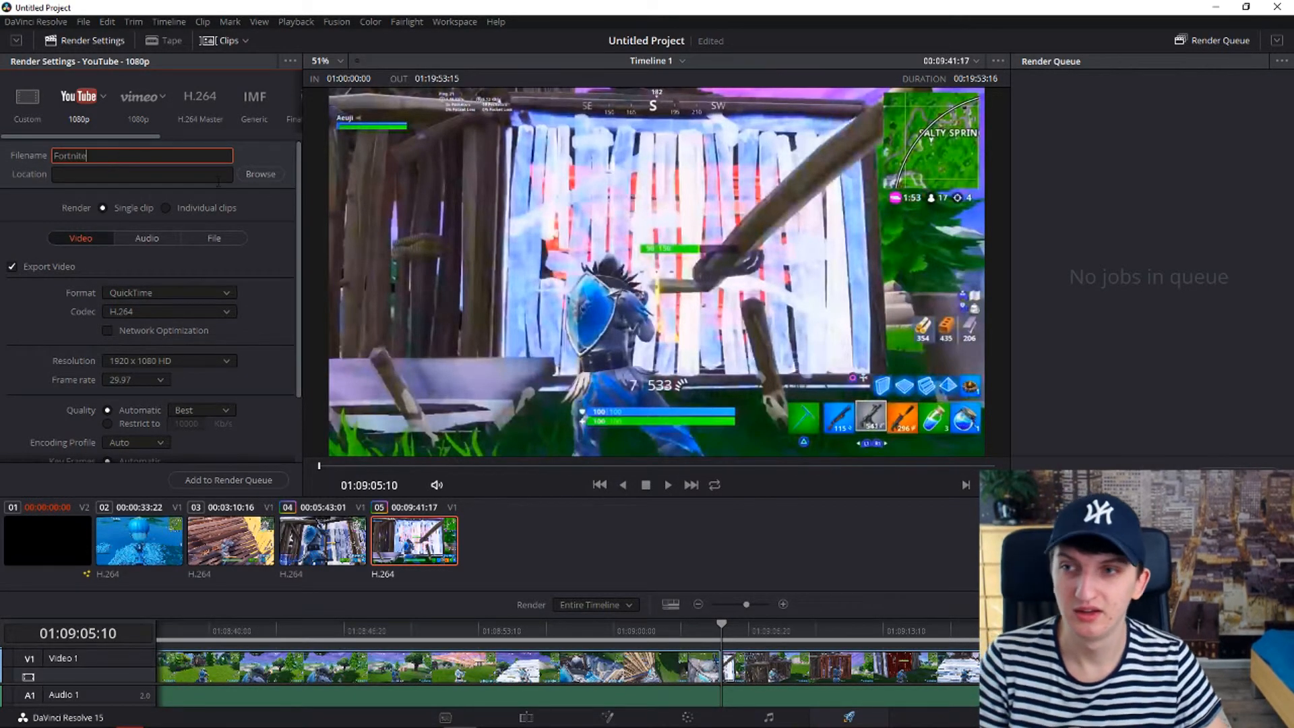
pyautogui.click(165, 207)
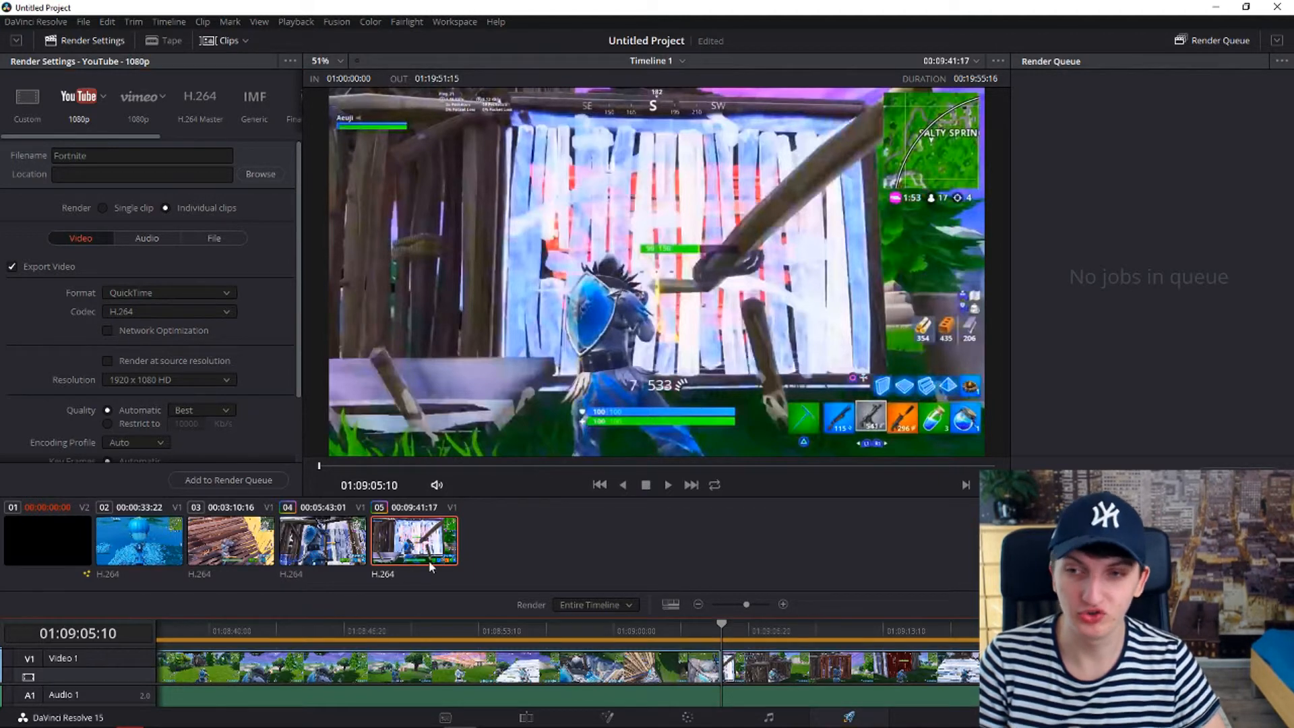
pyautogui.moveTo(228, 479)
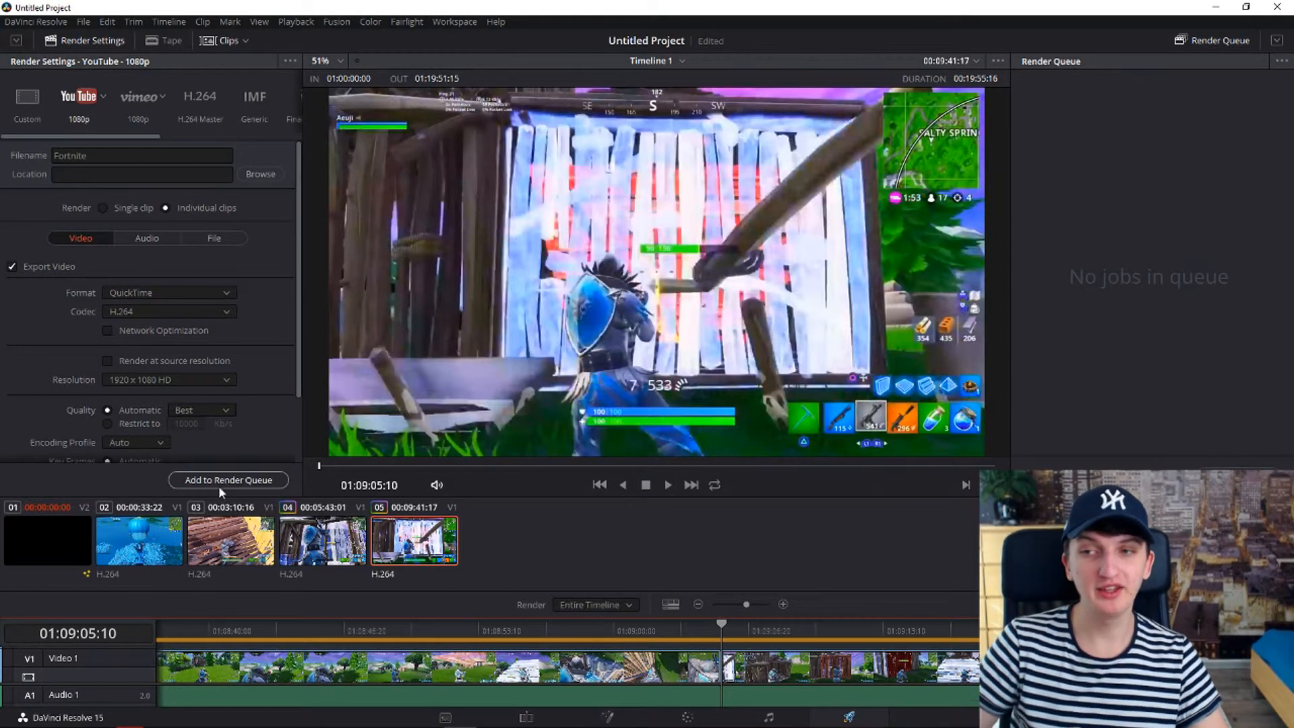
# Add the five-clip render job to the queue with the Desktop as its destination
pyautogui.click(260, 173)
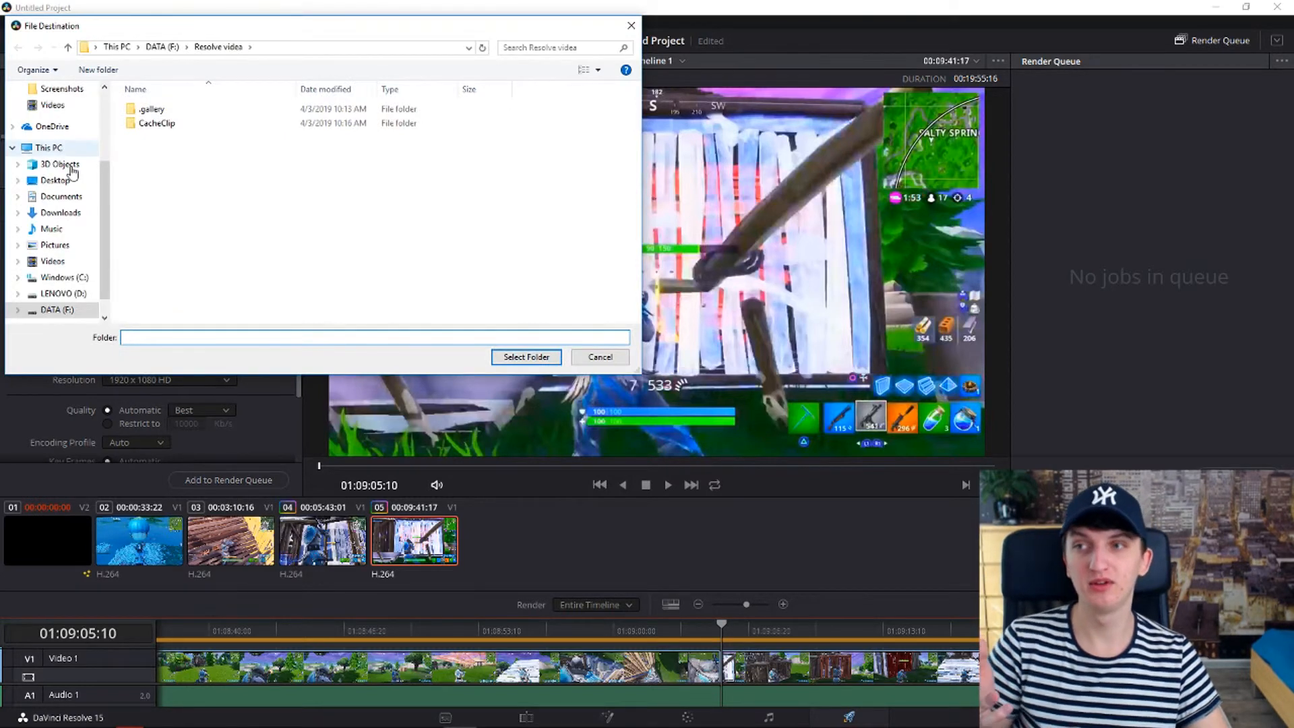
pyautogui.click(599, 357)
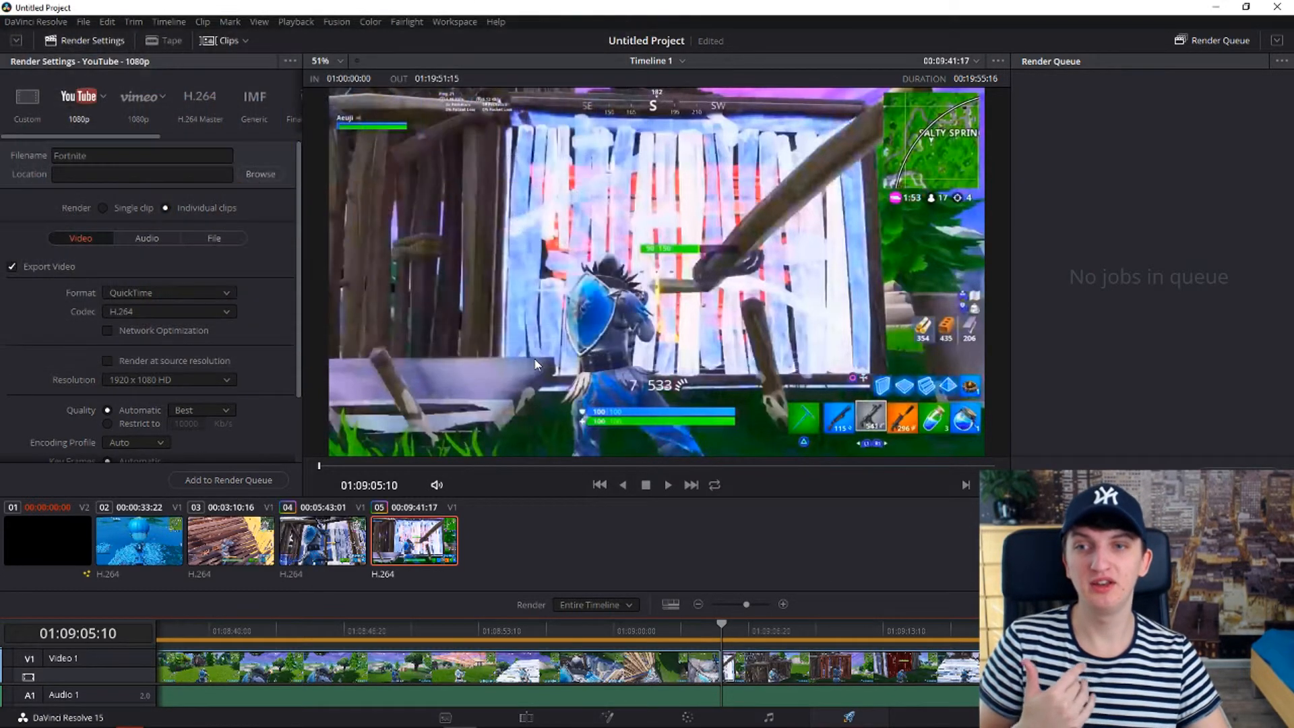
pyautogui.click(228, 479)
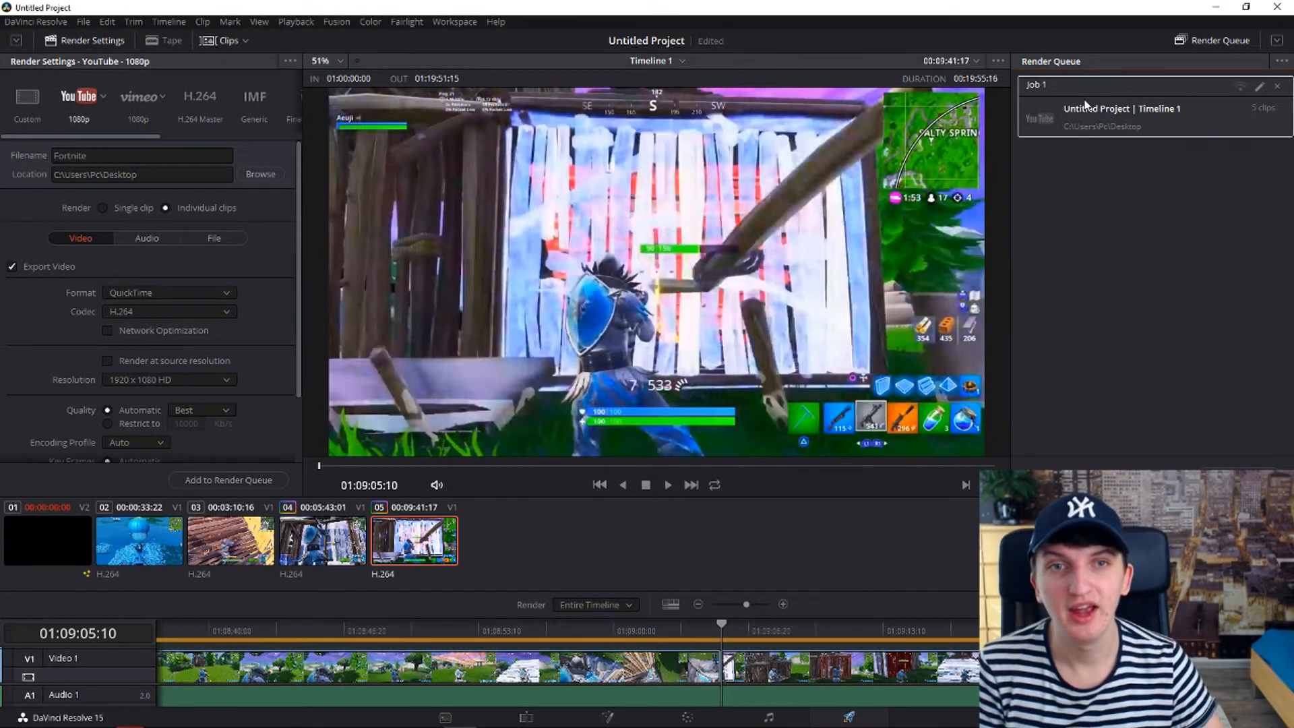